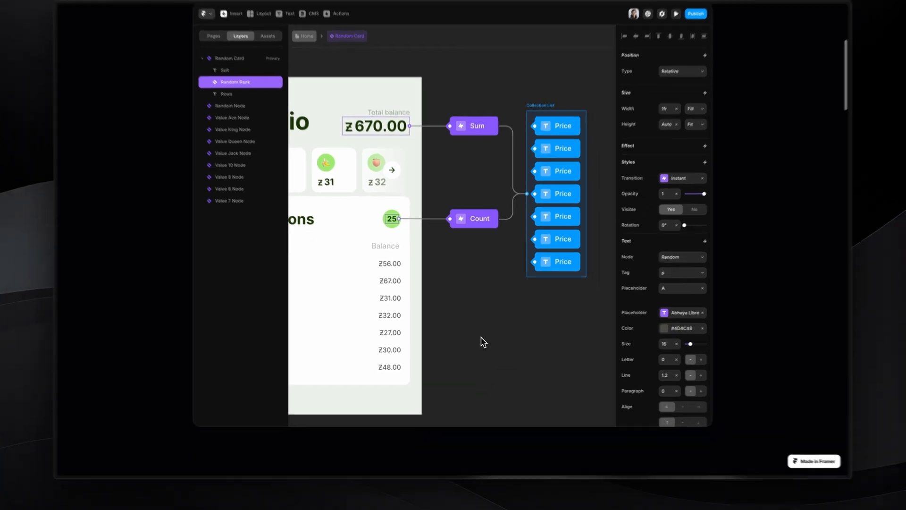
Step: Scroll through the Noder website and open the creator's portfolio page
scroll(down, 3)
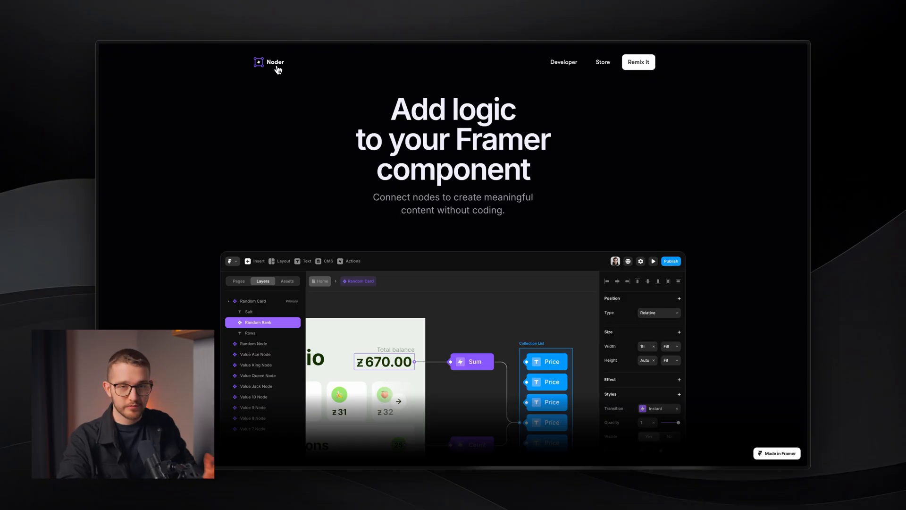
mouse_move(318, 75)
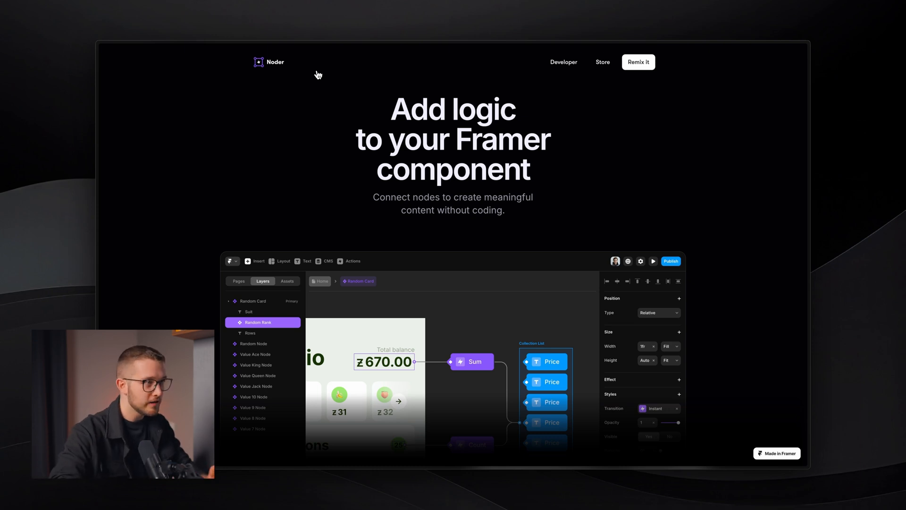
scroll(down, 3)
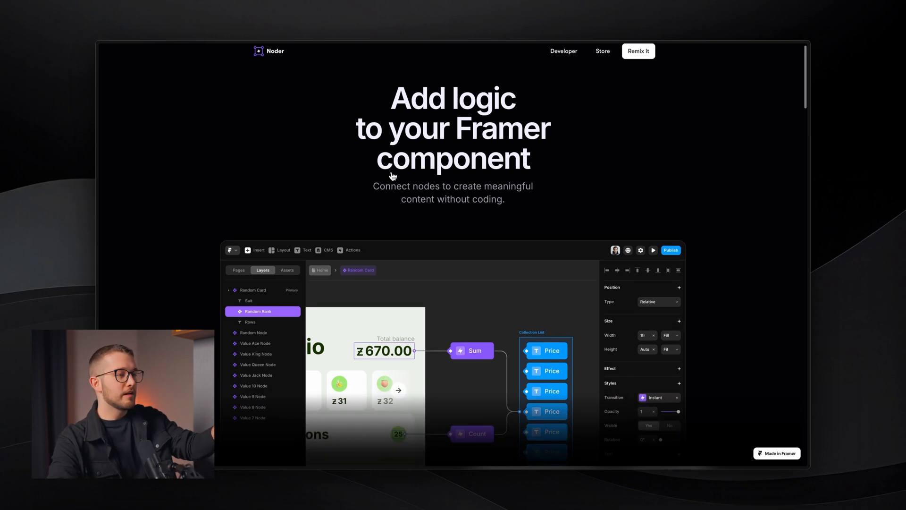
scroll(down, 3)
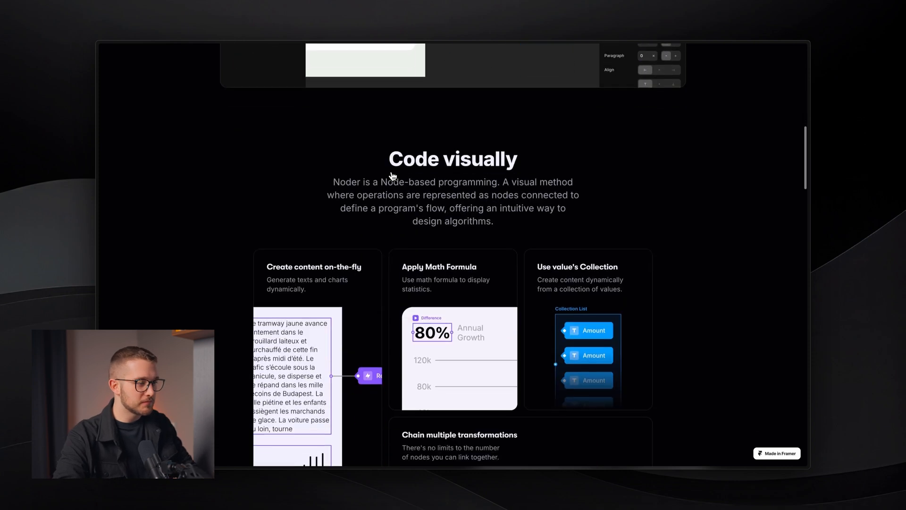
scroll(down, 3)
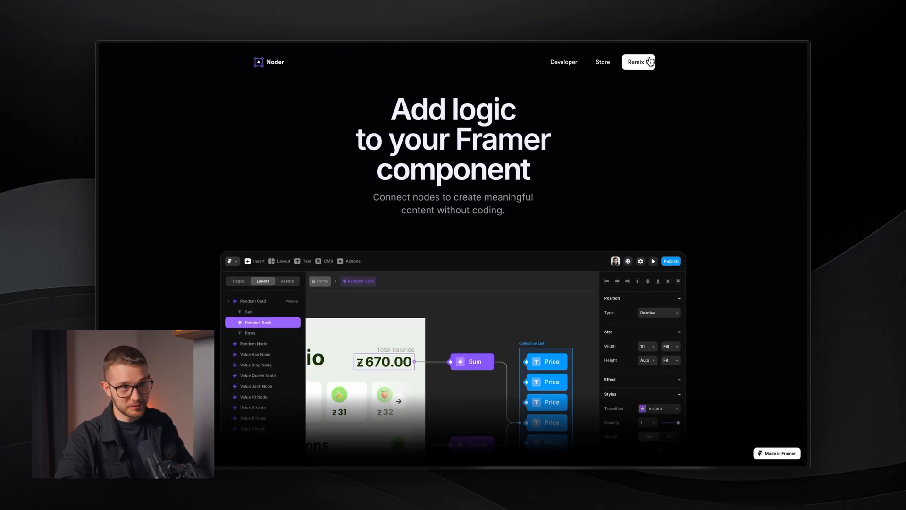
mouse_move(569, 182)
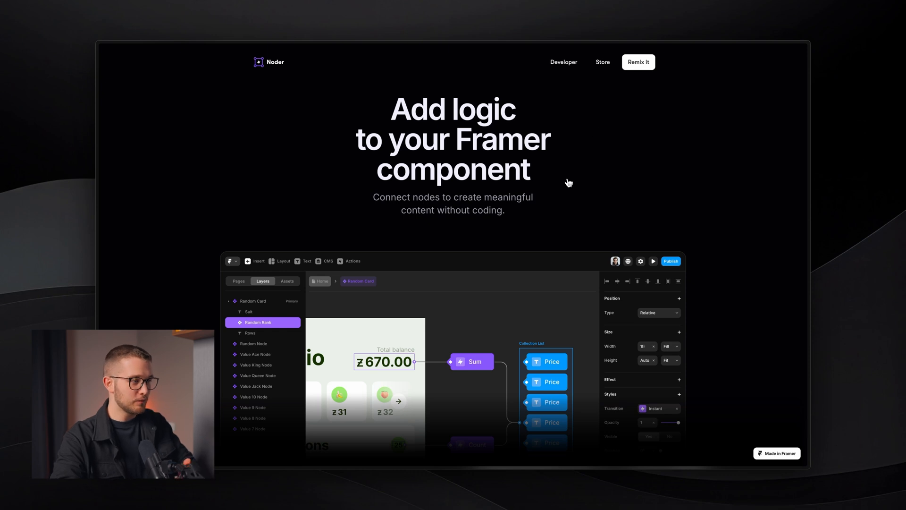
scroll(down, 3)
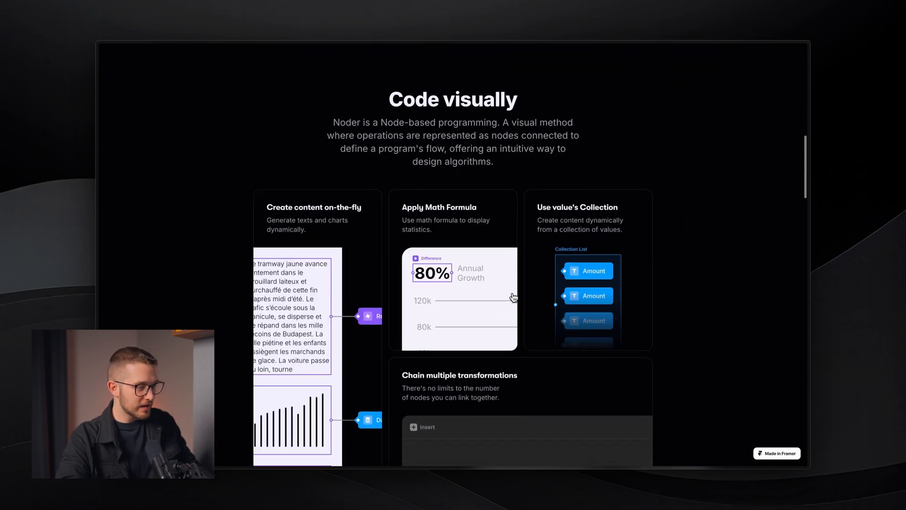
scroll(down, 3)
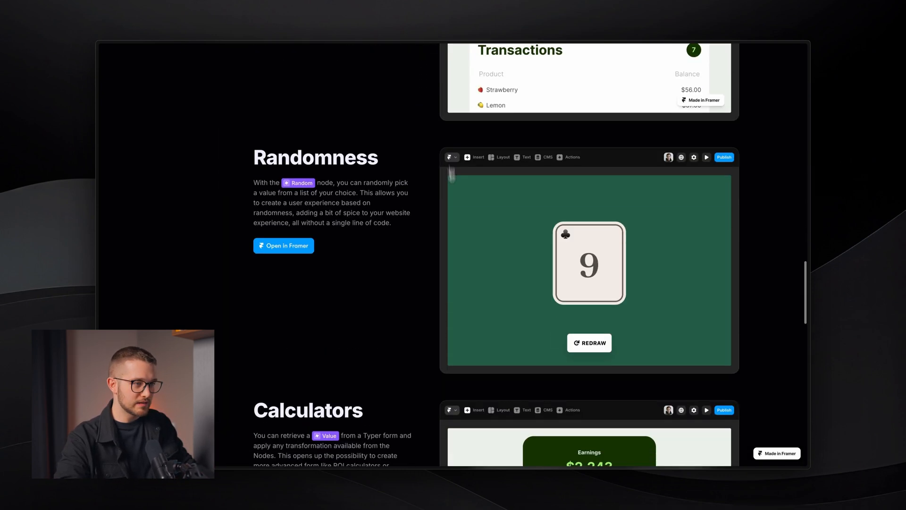
scroll(down, 3)
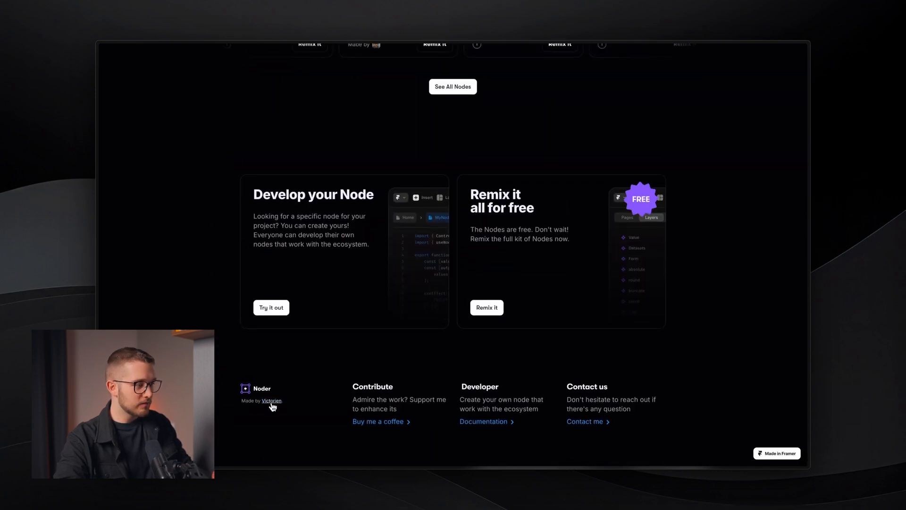
click(272, 401)
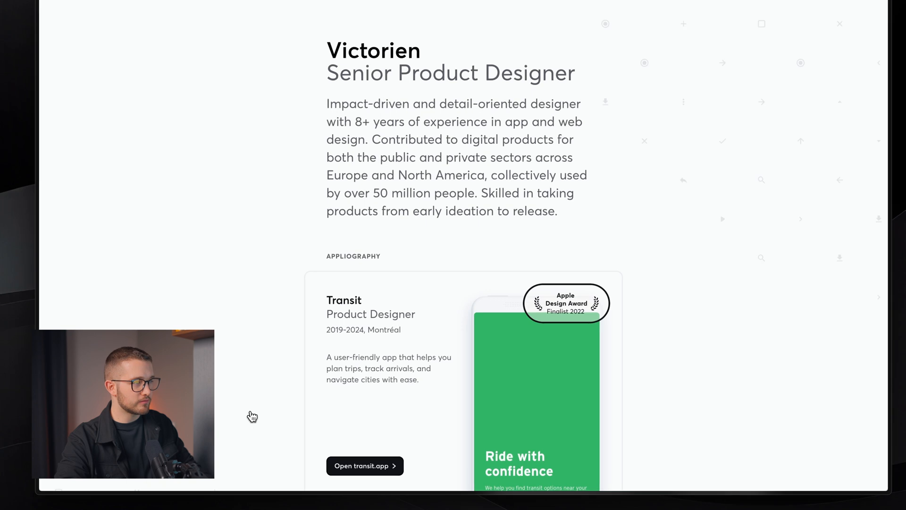
scroll(down, 3)
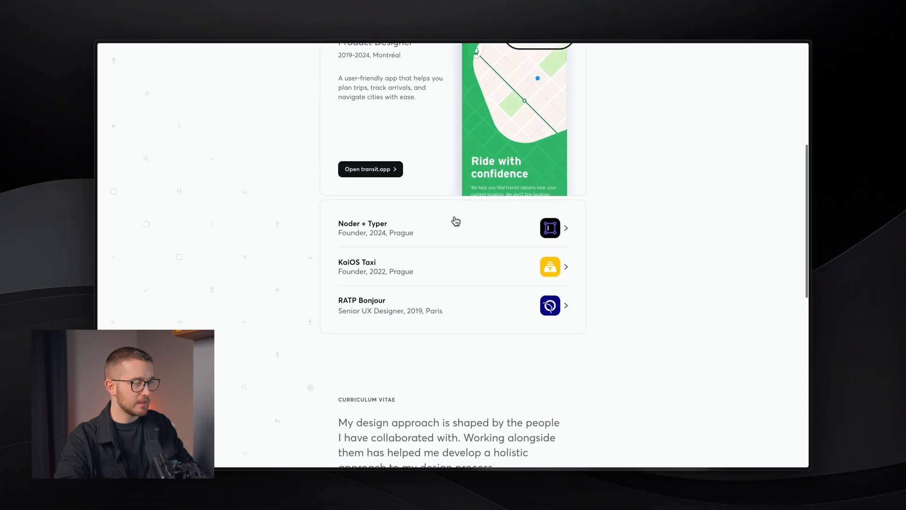
scroll(down, 3)
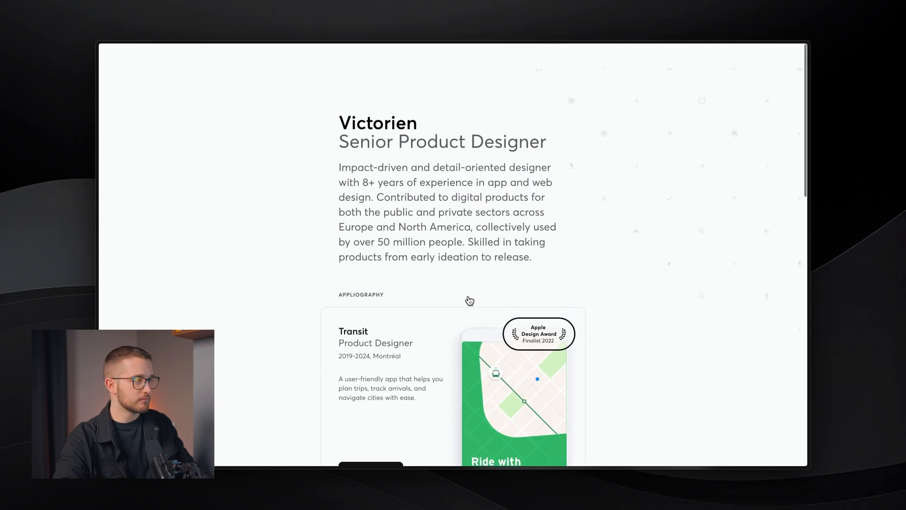
scroll(down, 3)
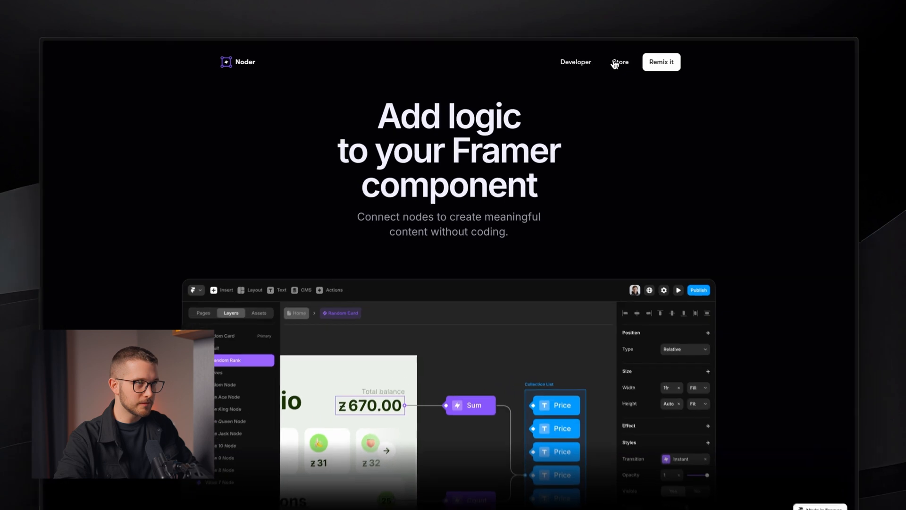
Step: In the node store, filter by Input, then Transform, then Output nodes
click(620, 62)
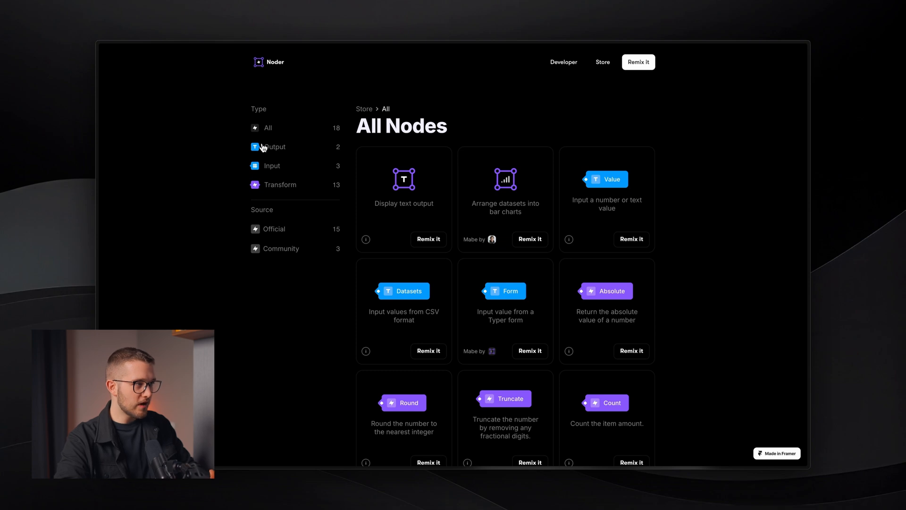
mouse_move(278, 192)
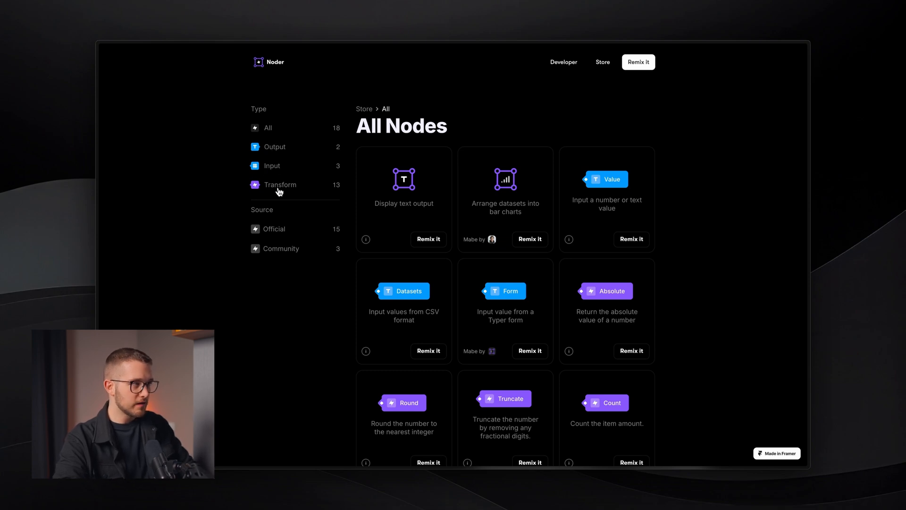
mouse_move(273, 147)
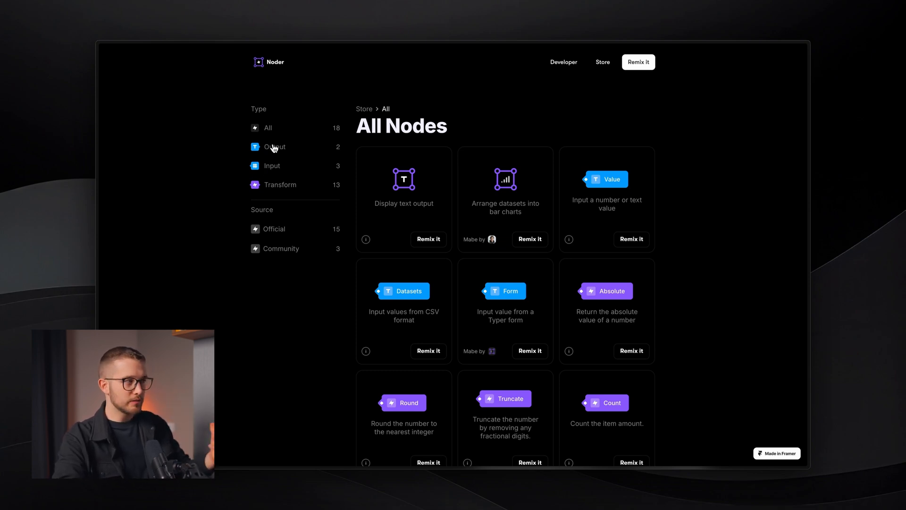
click(270, 165)
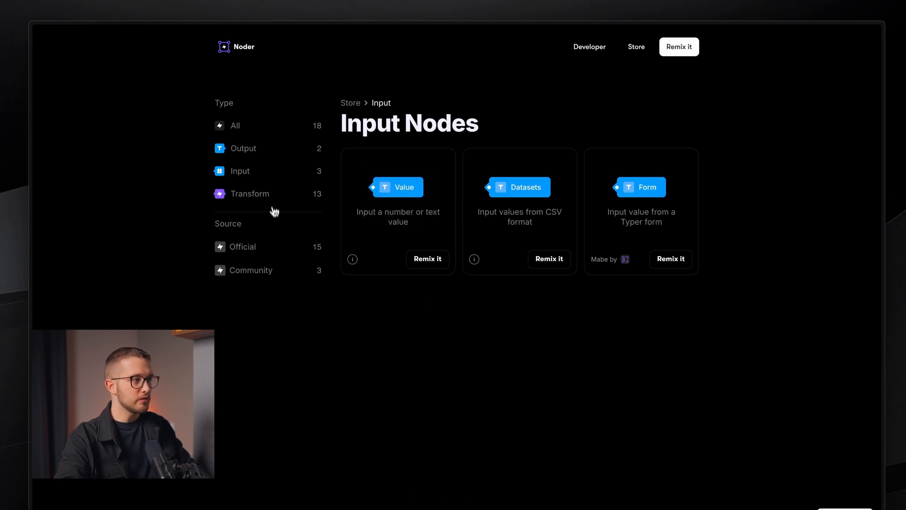
click(250, 193)
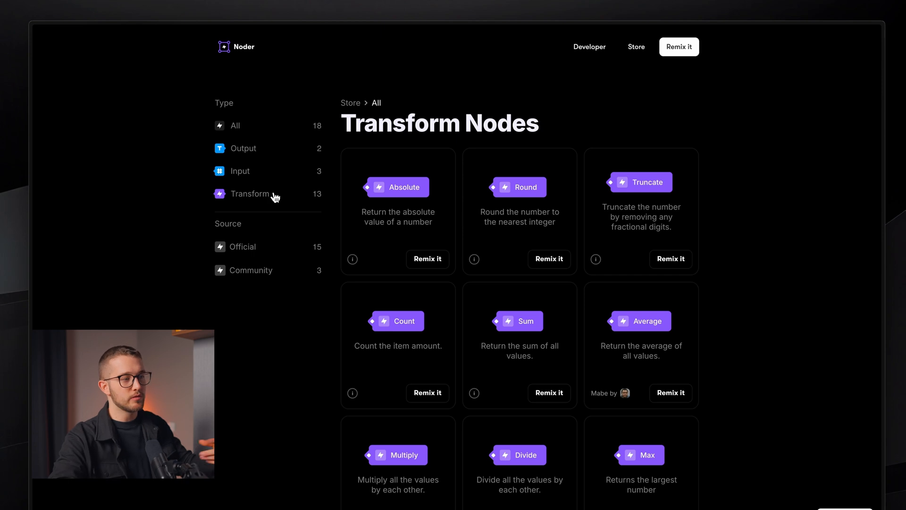
click(240, 171)
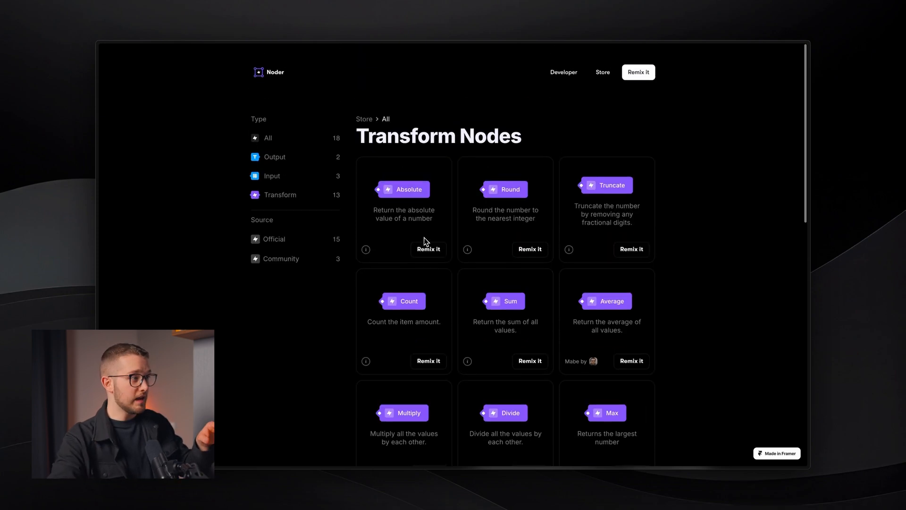
click(275, 157)
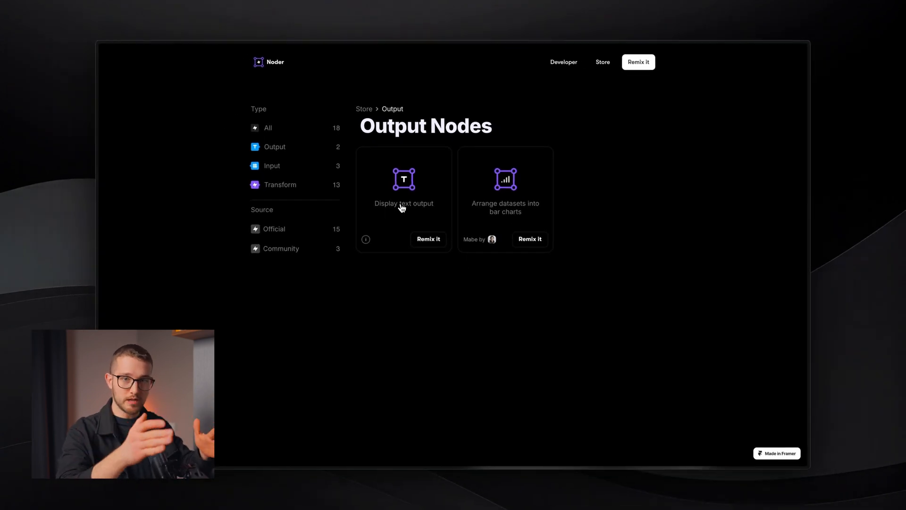
key(cmd+s)
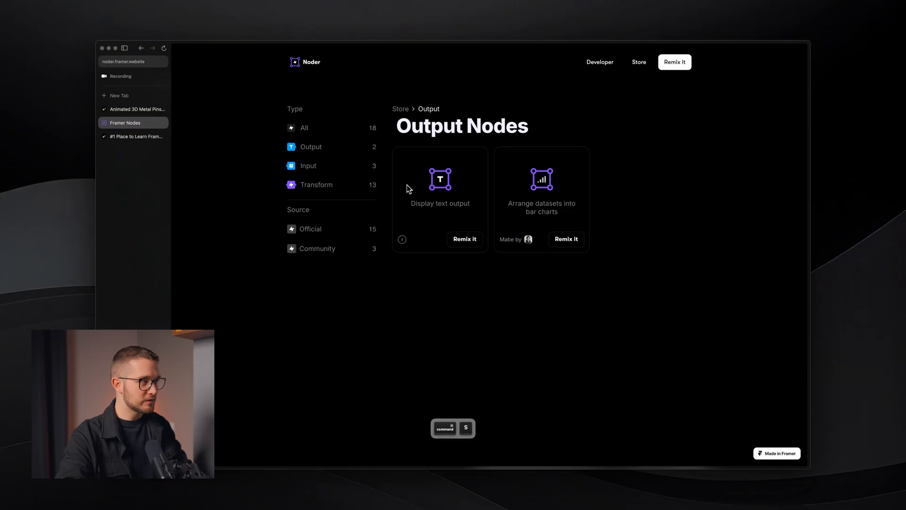
Step: Switch to the Animated 3D Metal Pins resource tab and scroll down its page
click(137, 109)
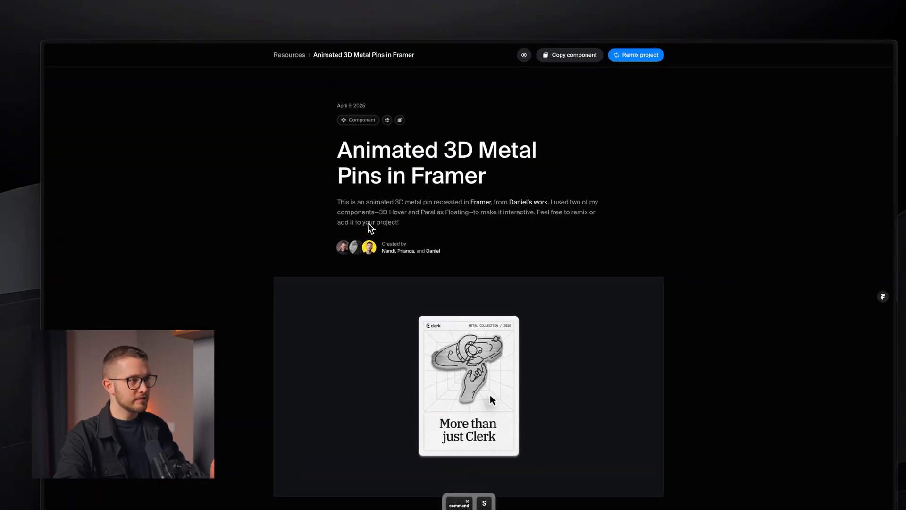
scroll(down, 3)
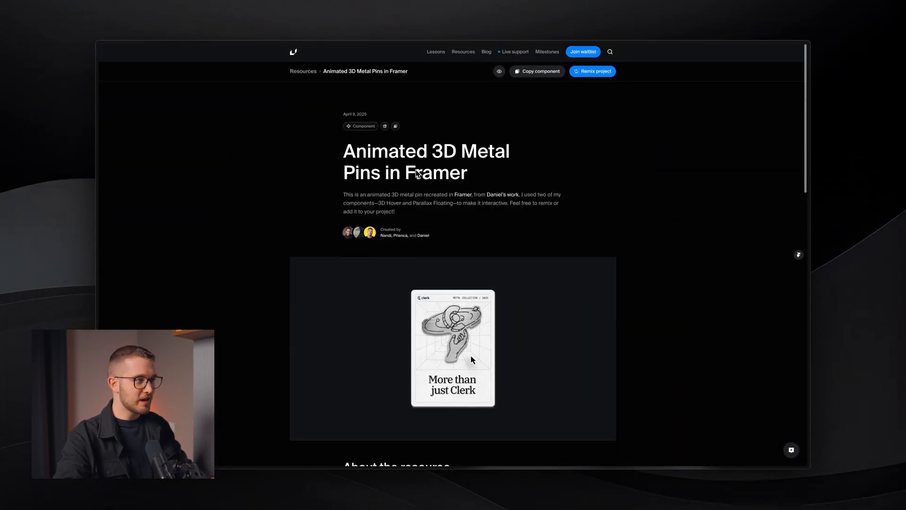
scroll(down, 3)
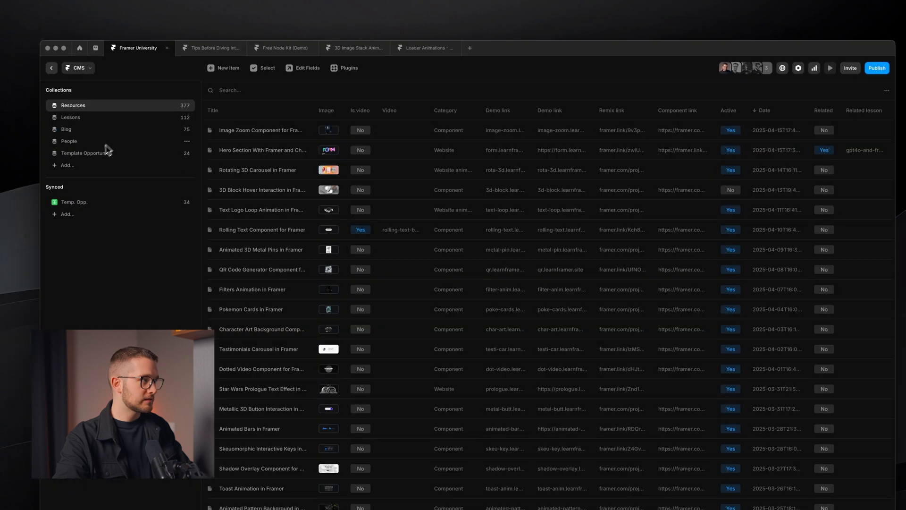
Step: Open Pascal Pixel in the CMS People collection and edit its First Name field
click(68, 141)
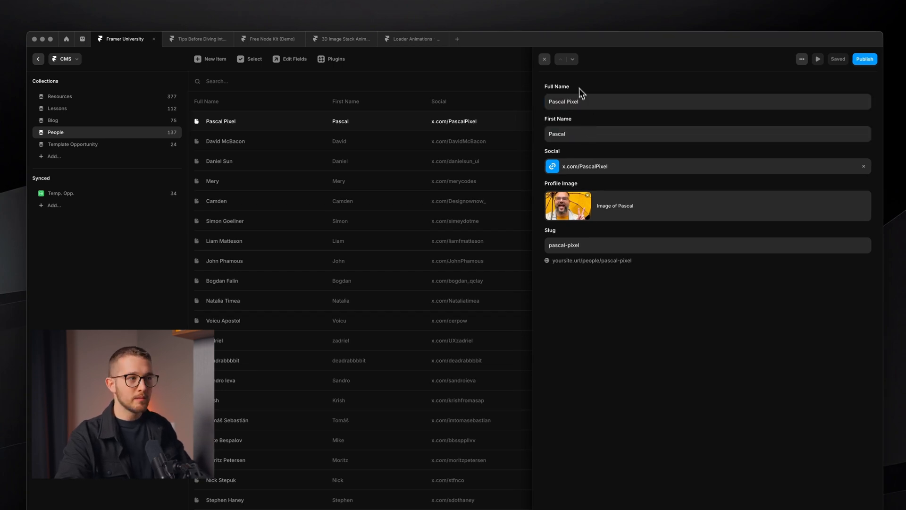
click(340, 39)
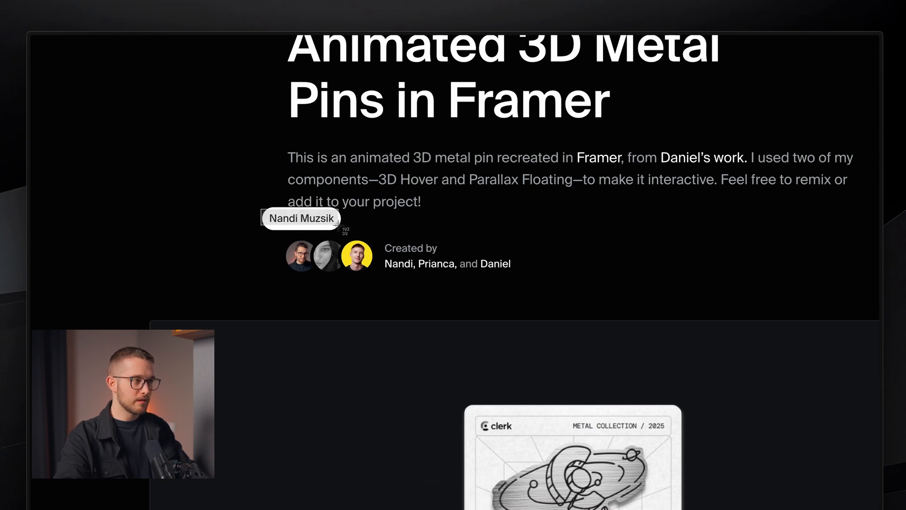
mouse_move(402, 272)
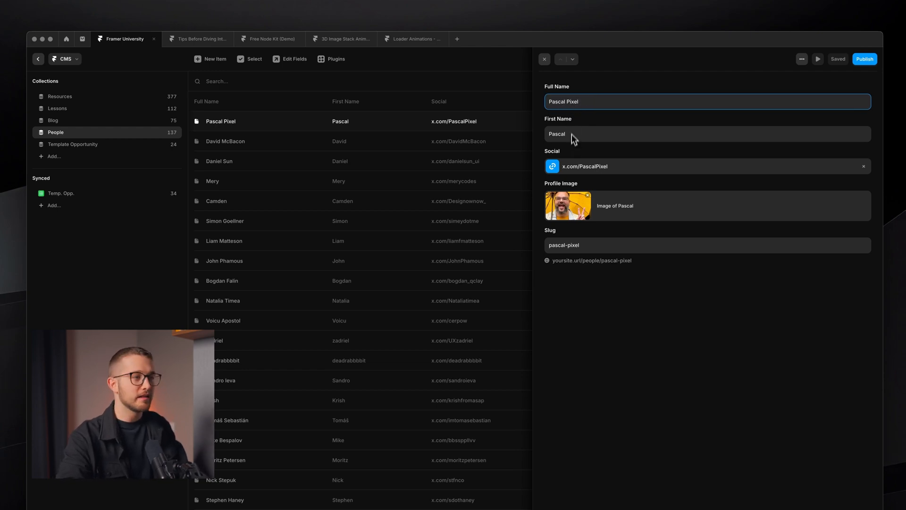
click(706, 134)
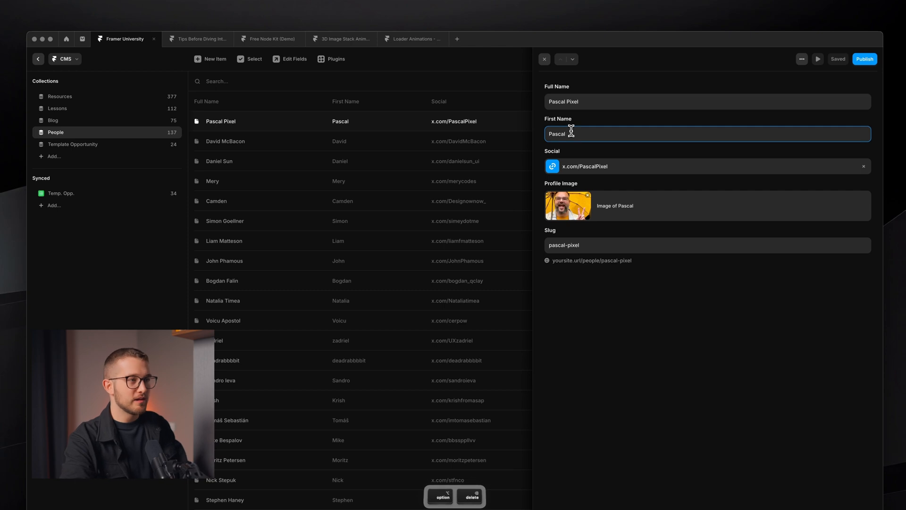
mouse_move(597, 132)
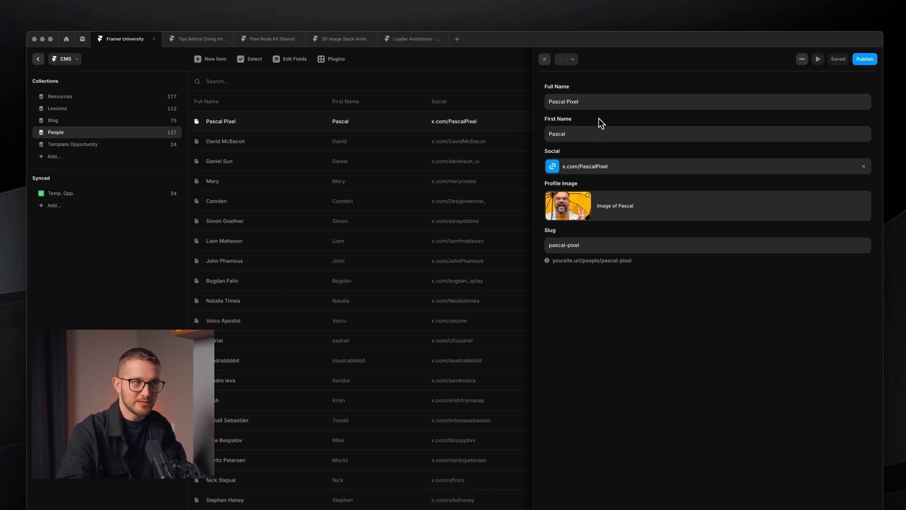
double_click(563, 102)
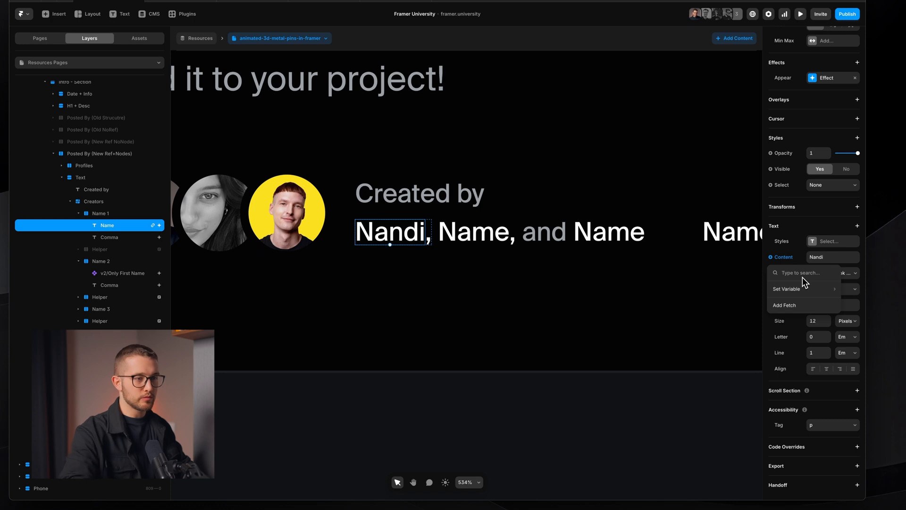
Step: Enter 'co-cr' while locating the v2/Only First Name component
text(co-cr)
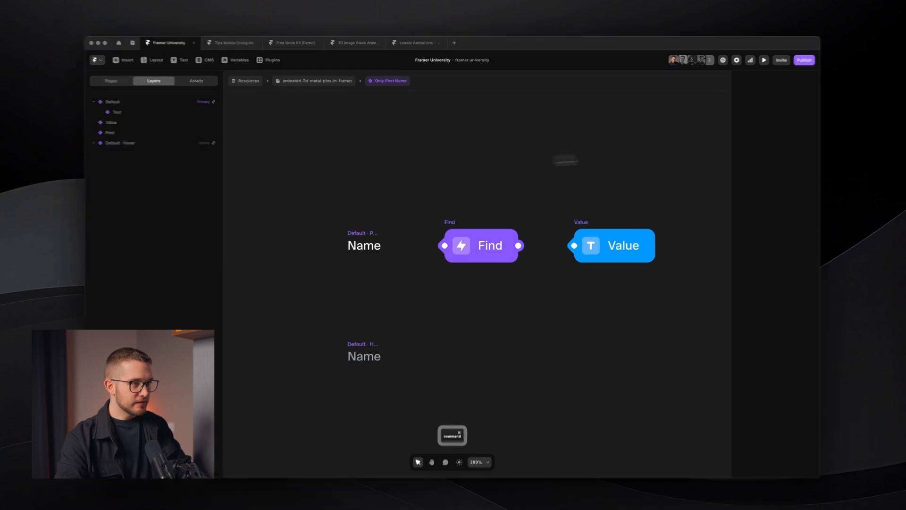
Step: Label the Value node 'Name' with a 'John Doe' default value
click(623, 245)
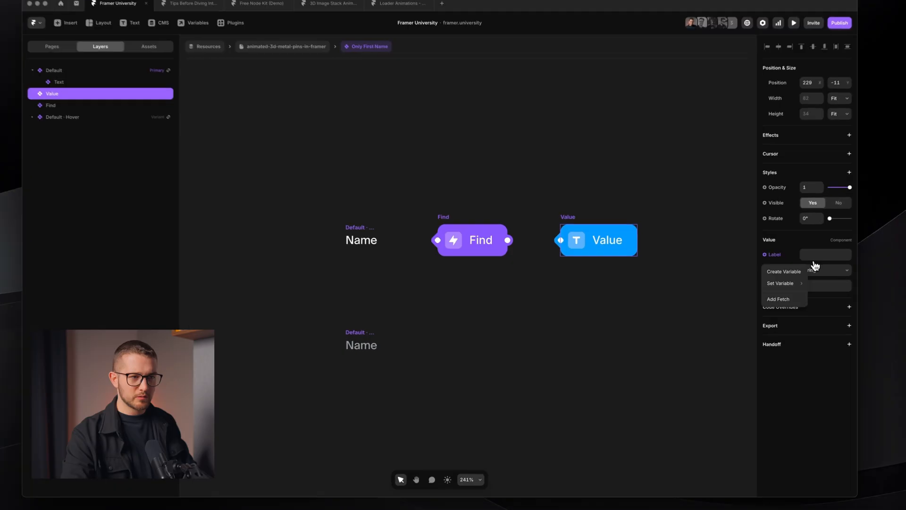
text(Name)
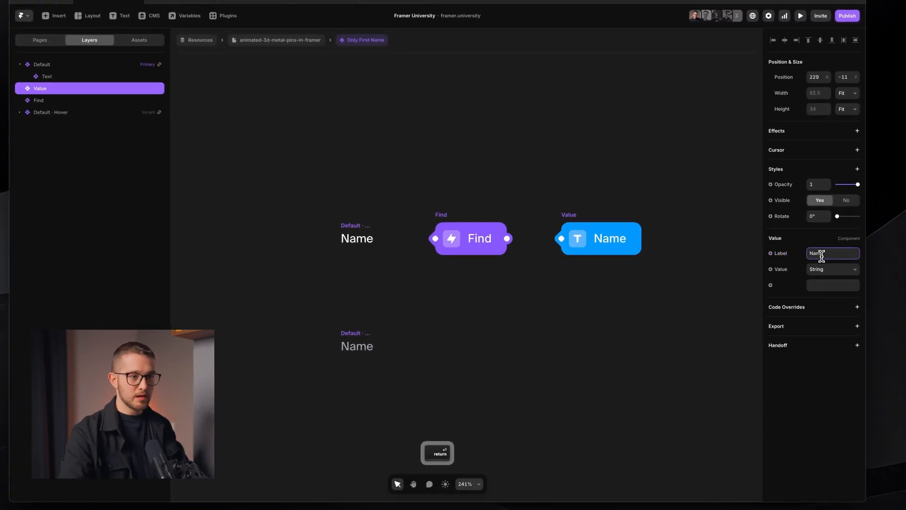
click(832, 284)
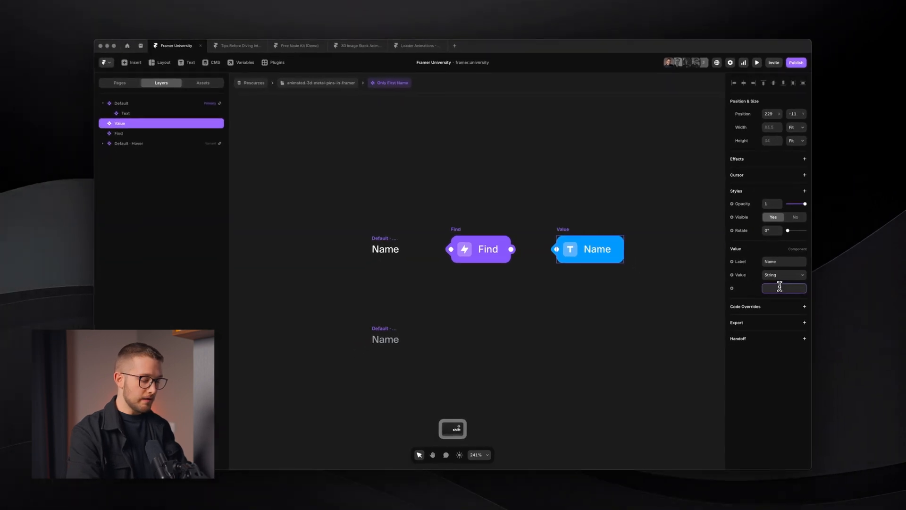
text(Jo)
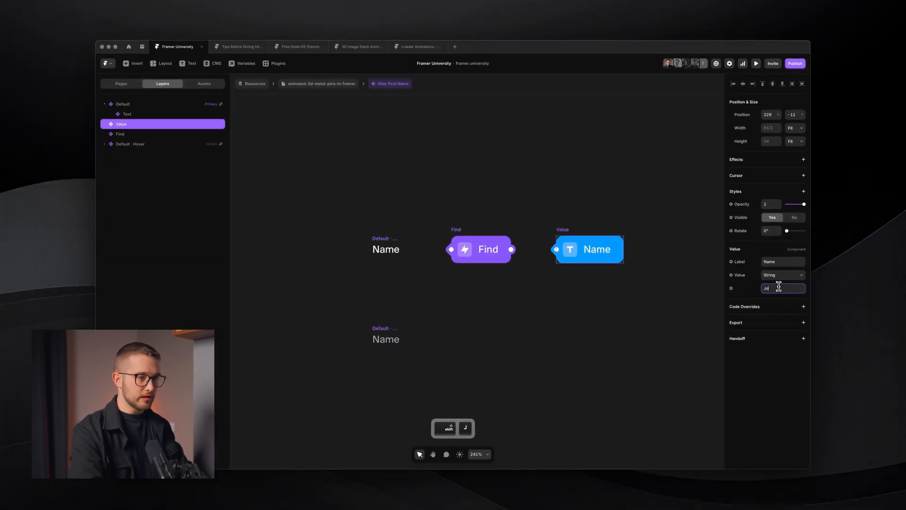
text(John Doe)
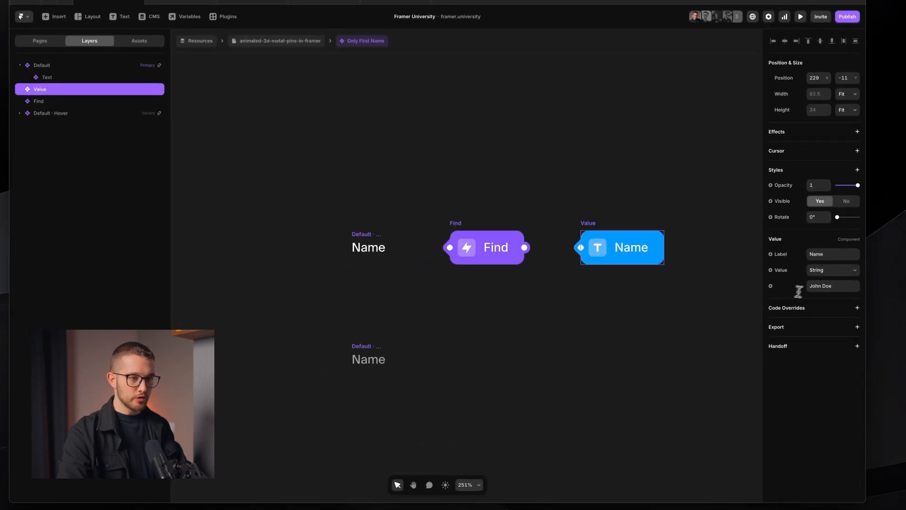
click(647, 293)
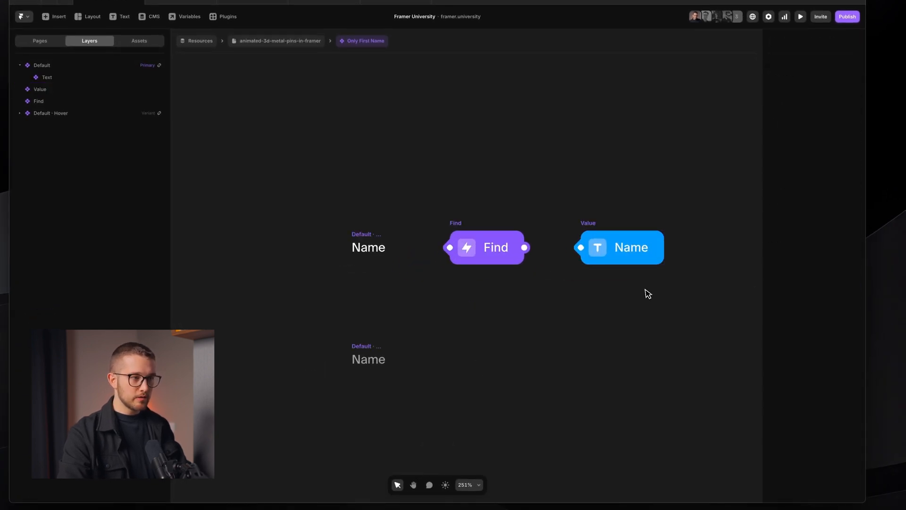
Step: Connect the Find node's output to the Value node and verify both nodes' settings
click(487, 247)
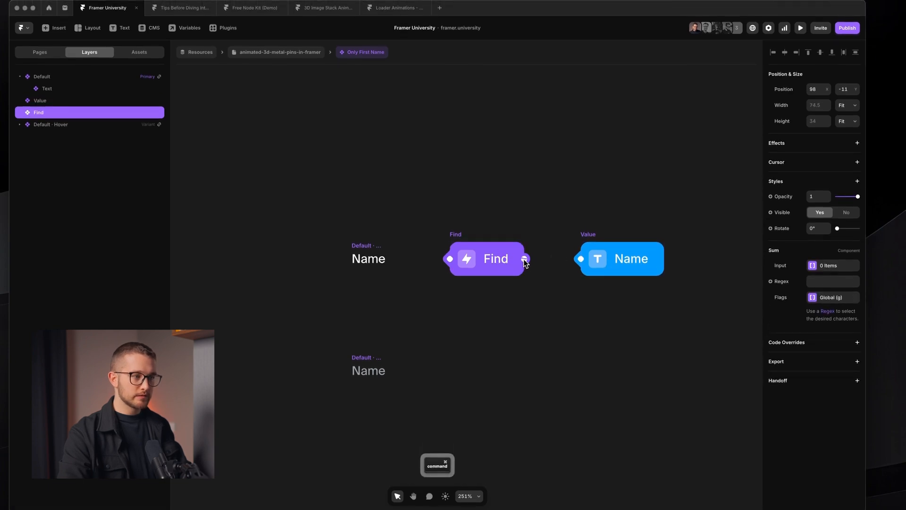
drag(523, 258, 581, 258)
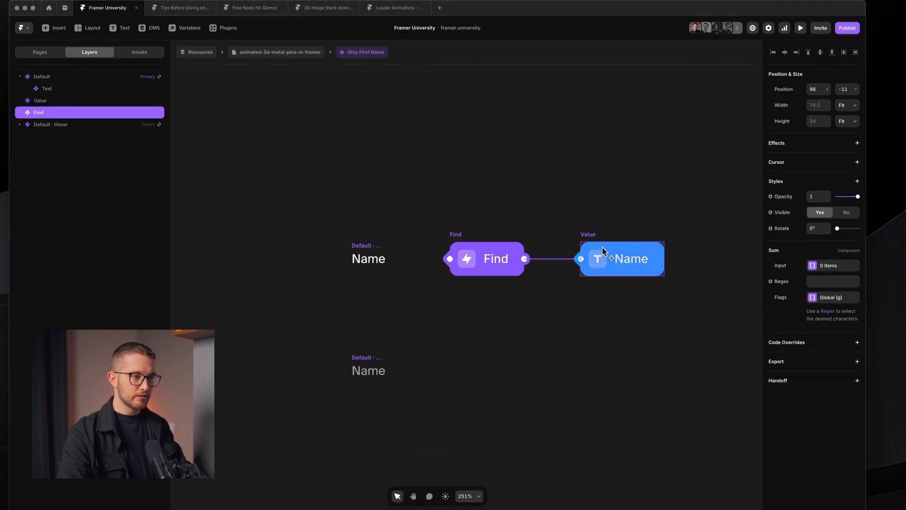
click(630, 258)
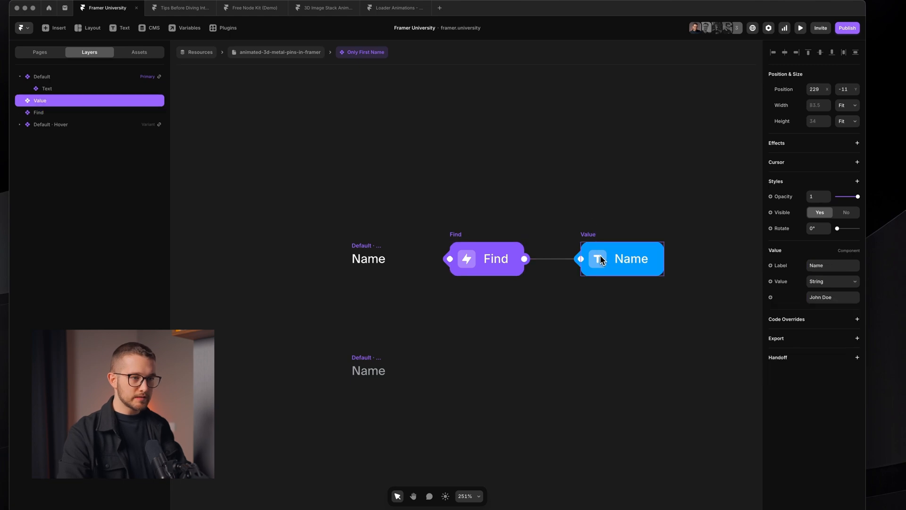
click(487, 259)
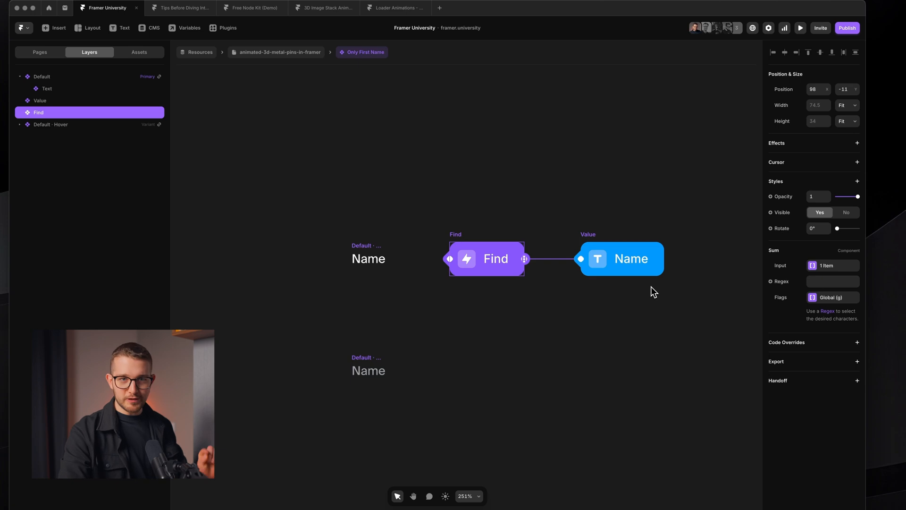
mouse_move(745, 292)
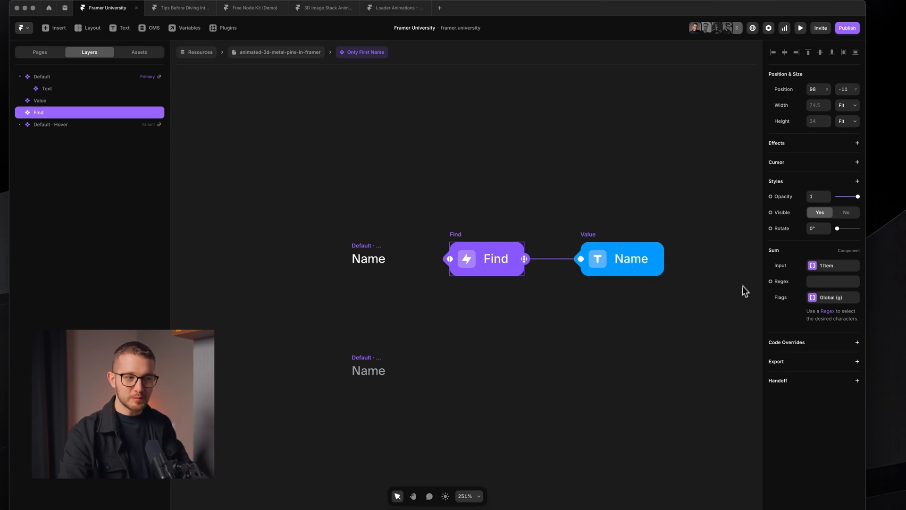
click(832, 281)
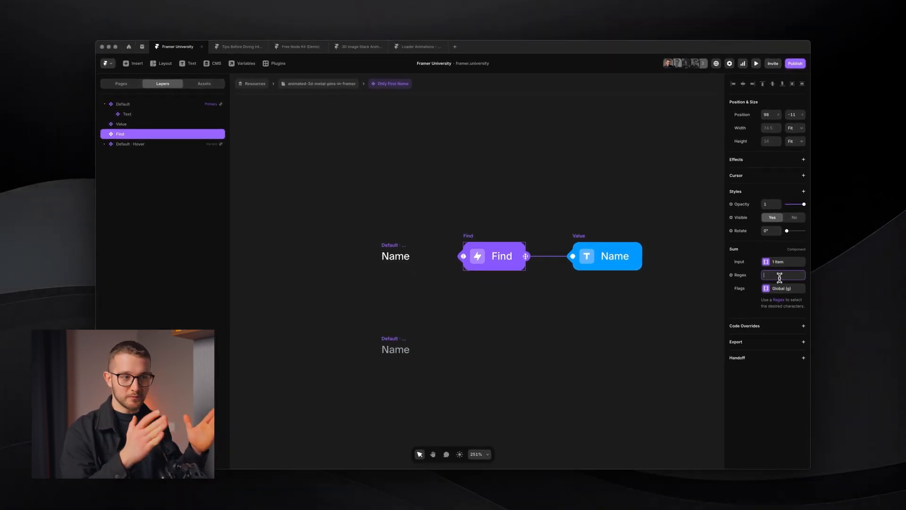
click(44, 95)
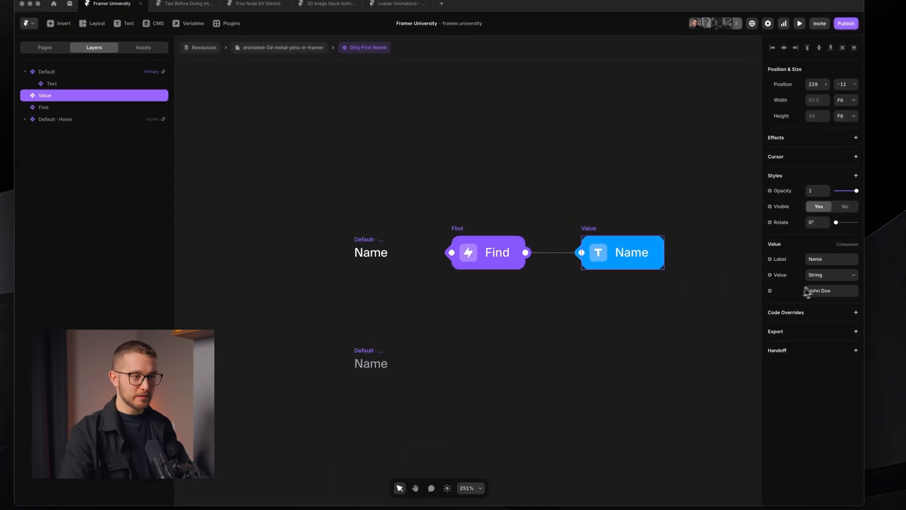
Step: Ask Raycast AI to write a regex that returns only the first word
key(F1)
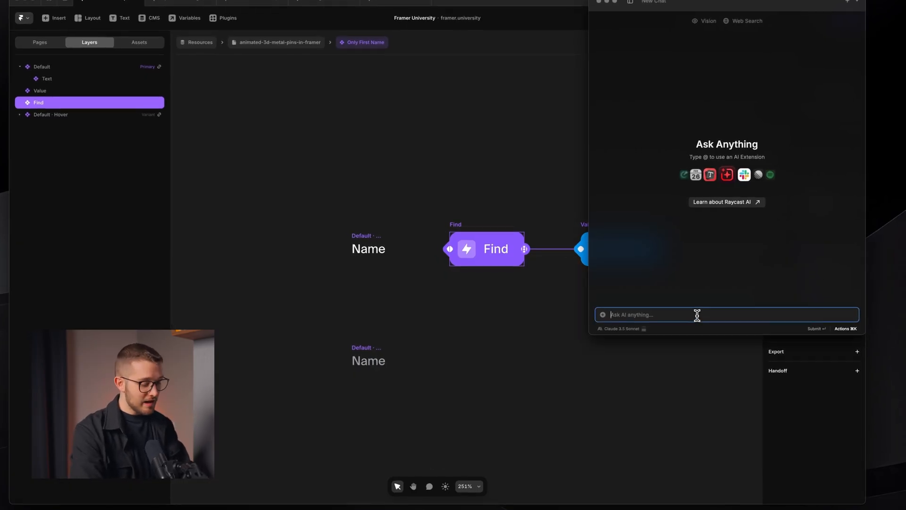
text(please werite a rege)
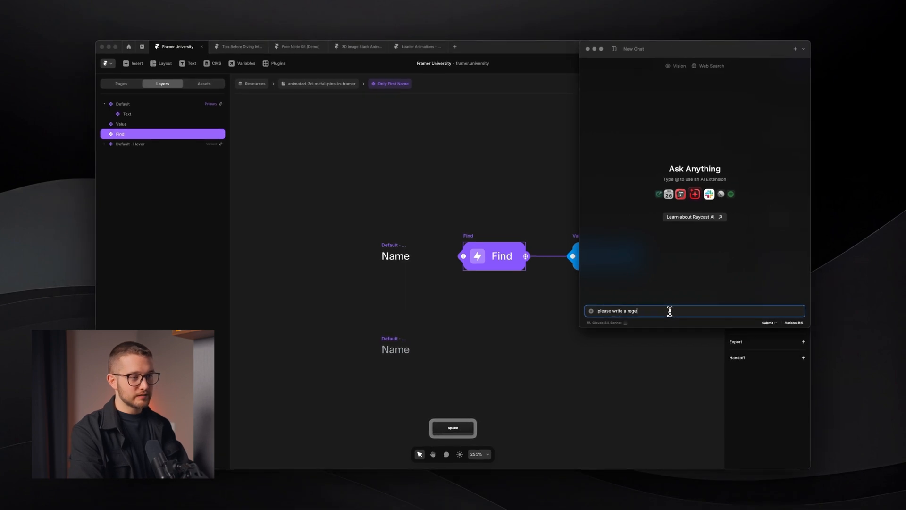
text(x definition that only pick)
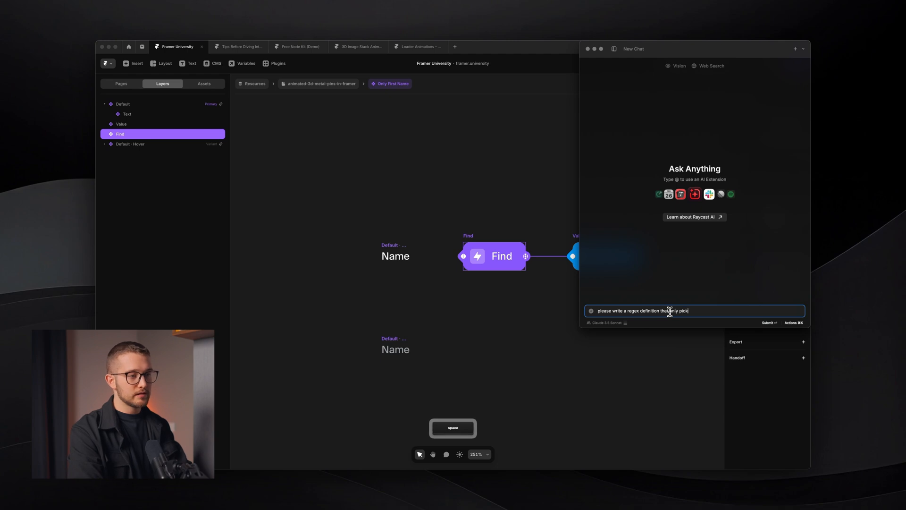
text(returns the first)
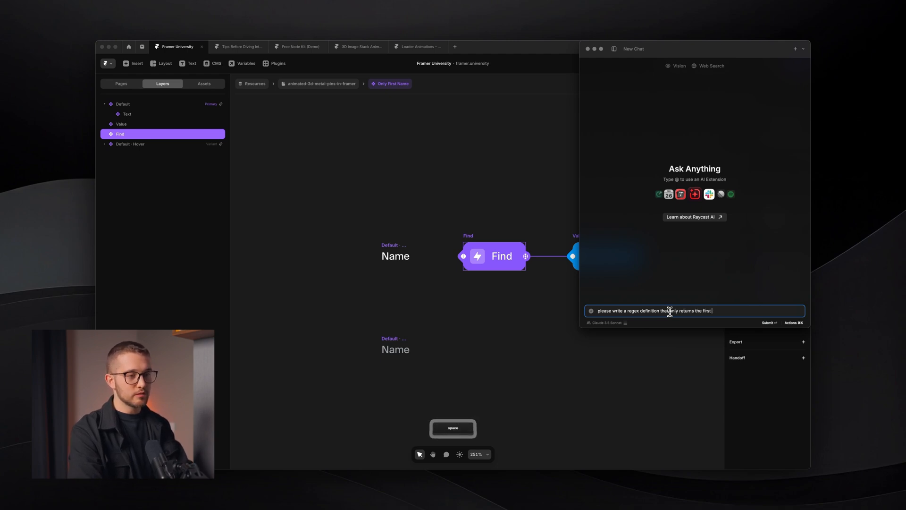
text(word)
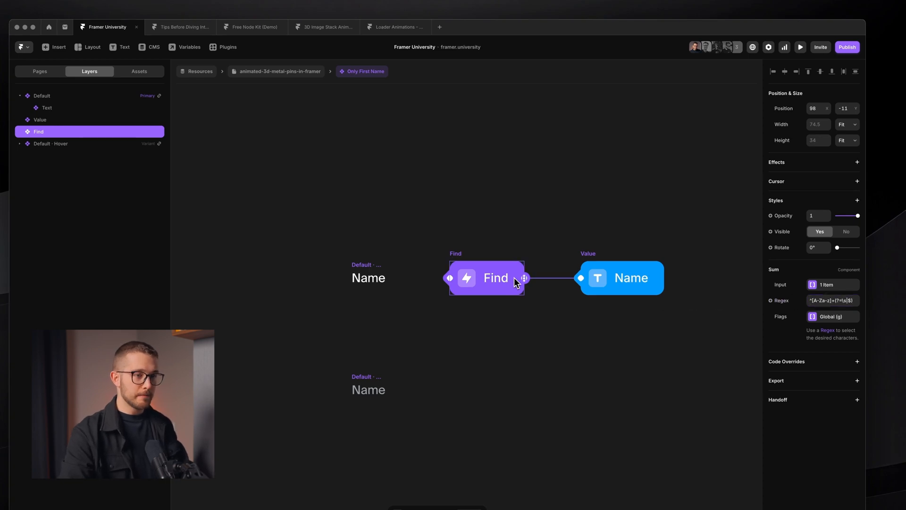
Step: Link the Value node's text to a new Name component variable defaulting to 'Something Doe'
click(620, 277)
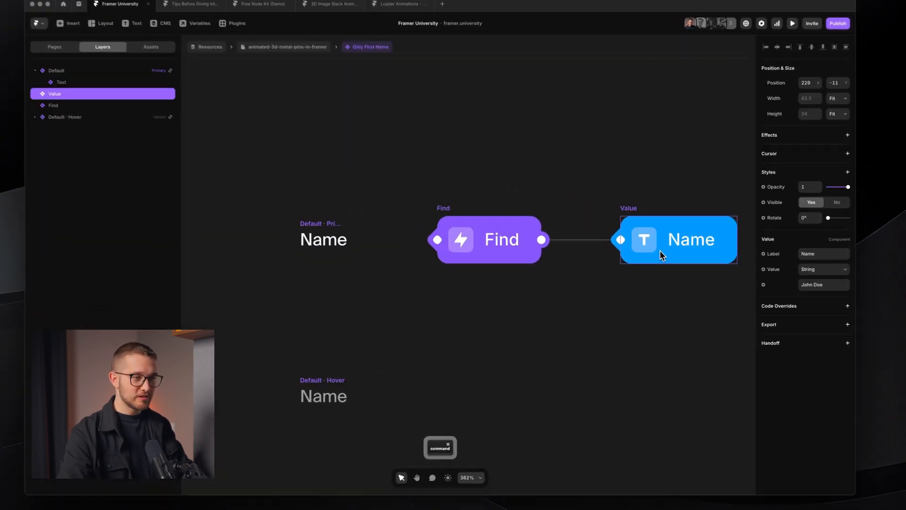
click(823, 284)
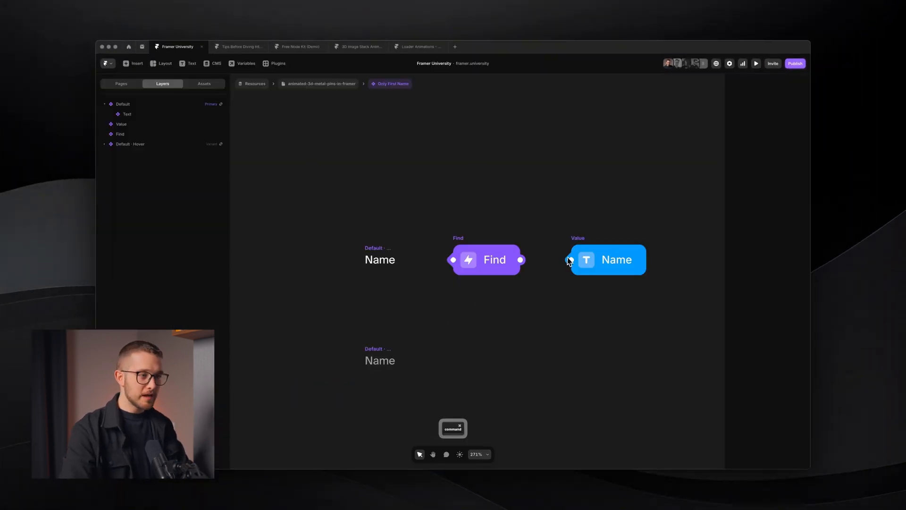
click(608, 259)
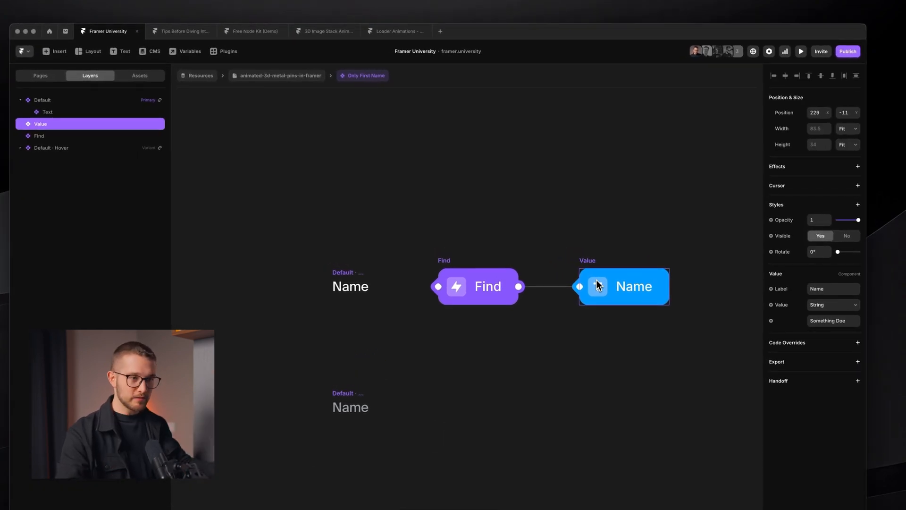
click(770, 321)
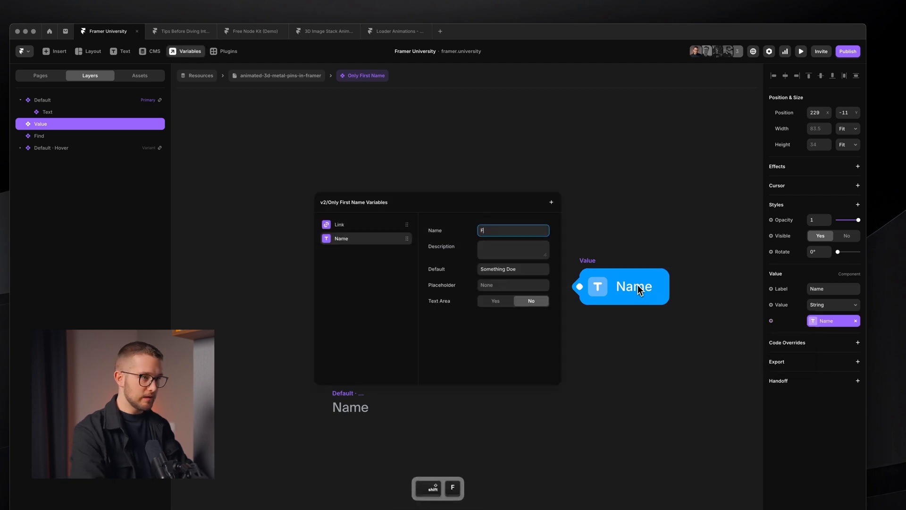
Step: Rename the variable to 'Full Name' and bind it to the CMS Full Name field
text(Full Name)
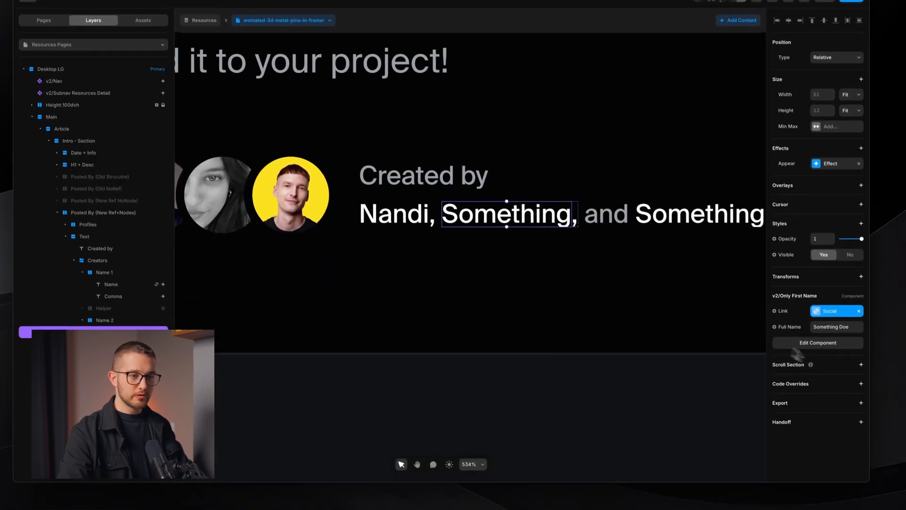
click(773, 321)
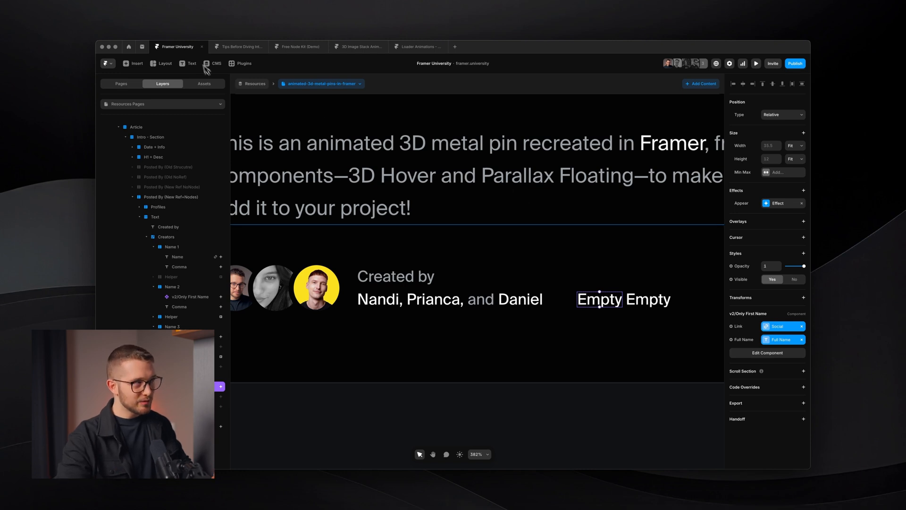
click(212, 64)
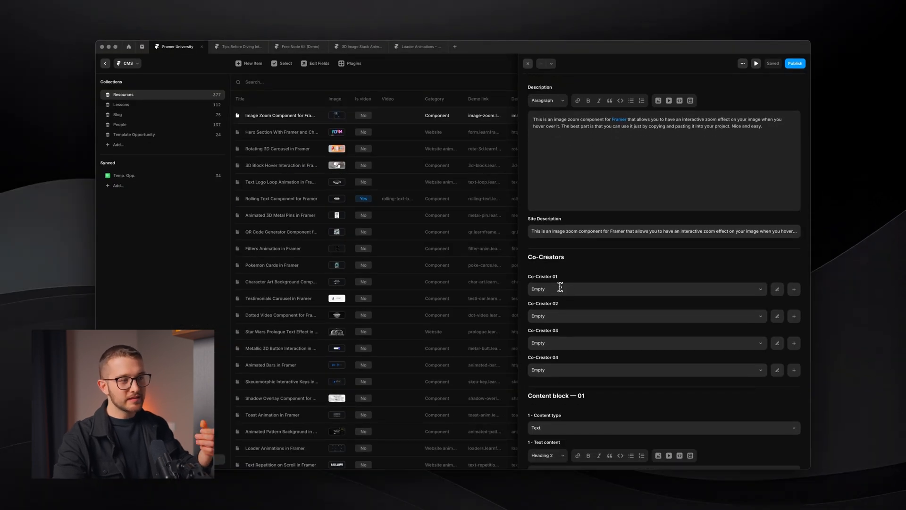
click(643, 289)
text(please modify this to make sure that if the value is "Empty" then do not)
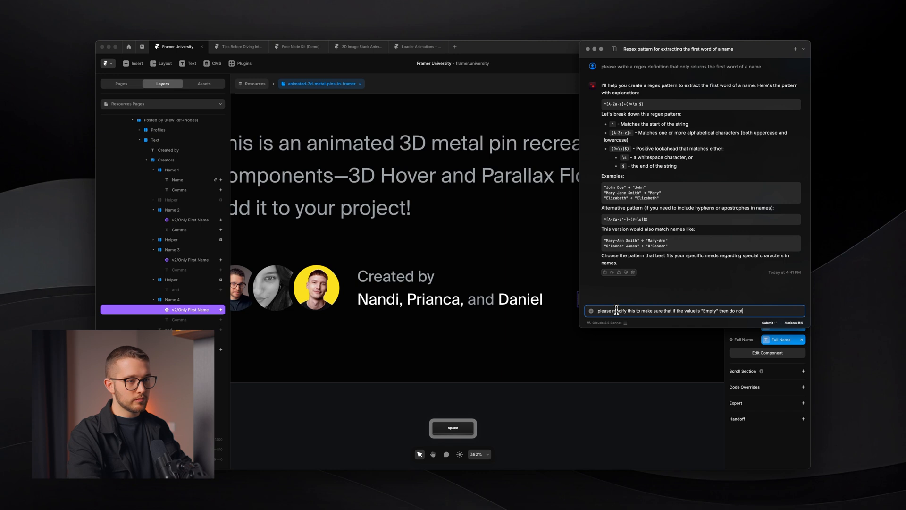
Step: Ask Raycast AI to change the regex so it returns nothing for 'Empty'
text(return)
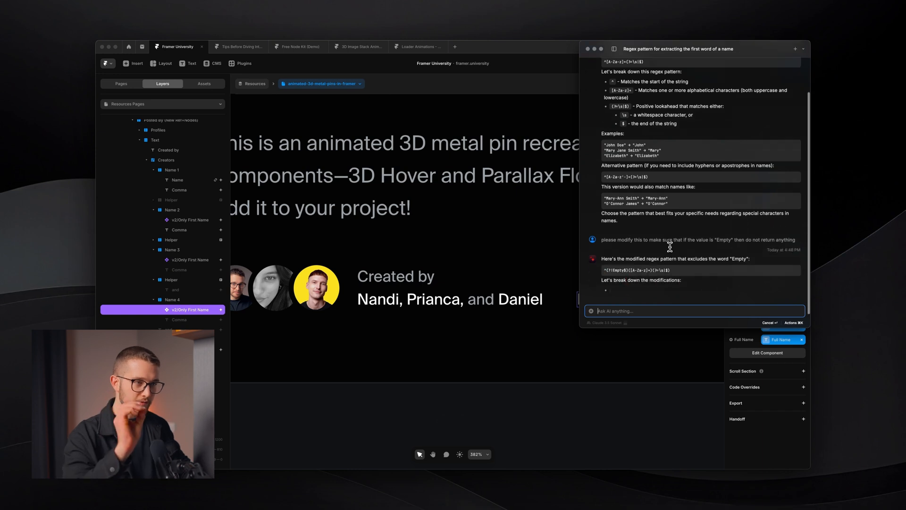
scroll(down, 3)
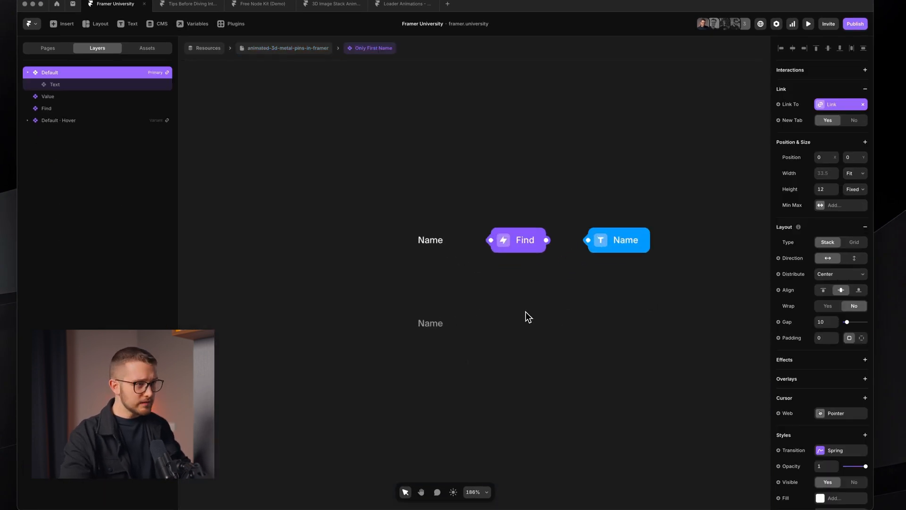
Step: Select the name text in Only First Name and update the Find node's regex
click(55, 84)
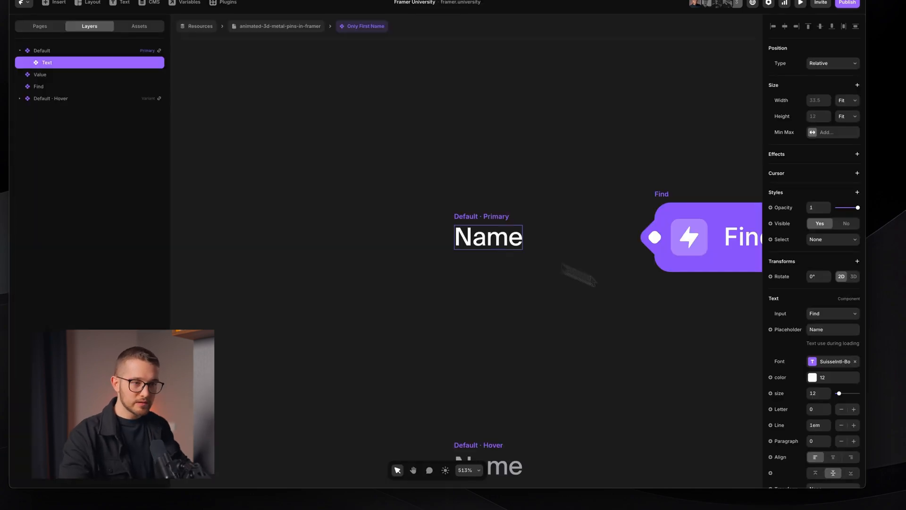
click(832, 329)
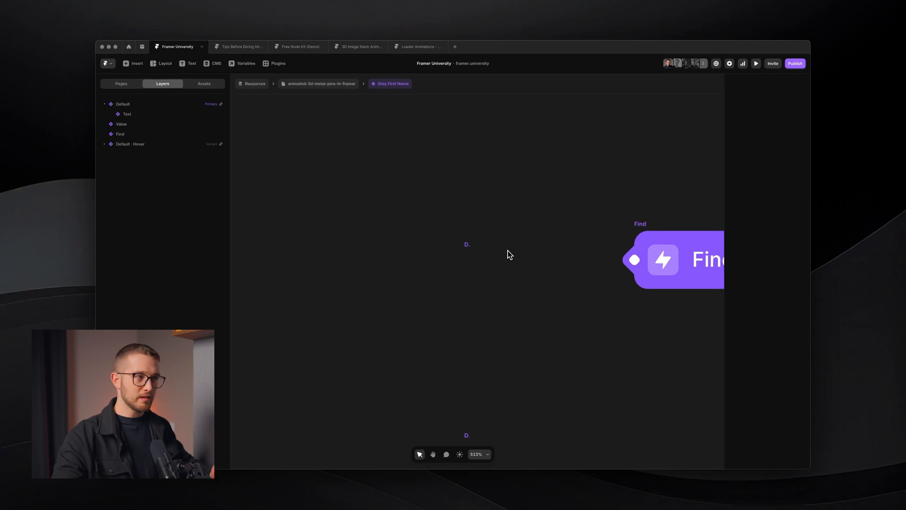
mouse_move(330, 107)
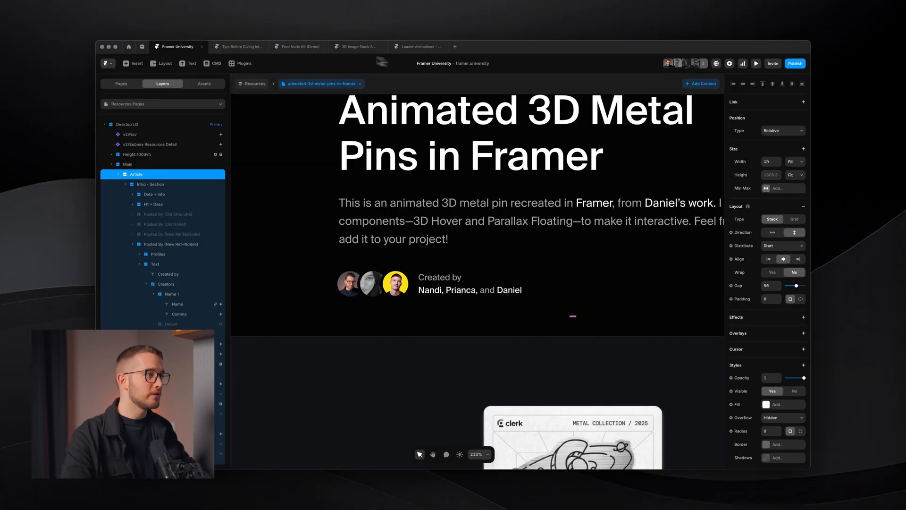
Step: In the Free Node Kit demo, rename the avatar card's person to John Doe
click(297, 46)
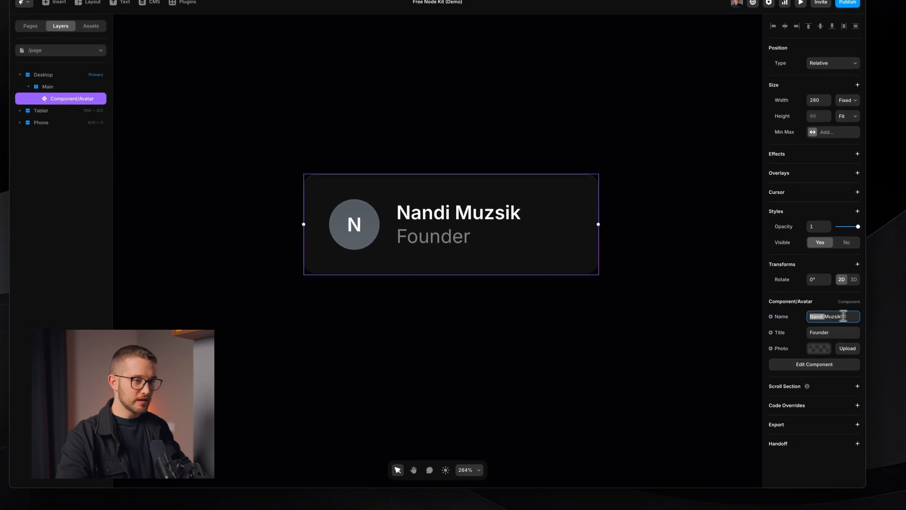
text(John Doe)
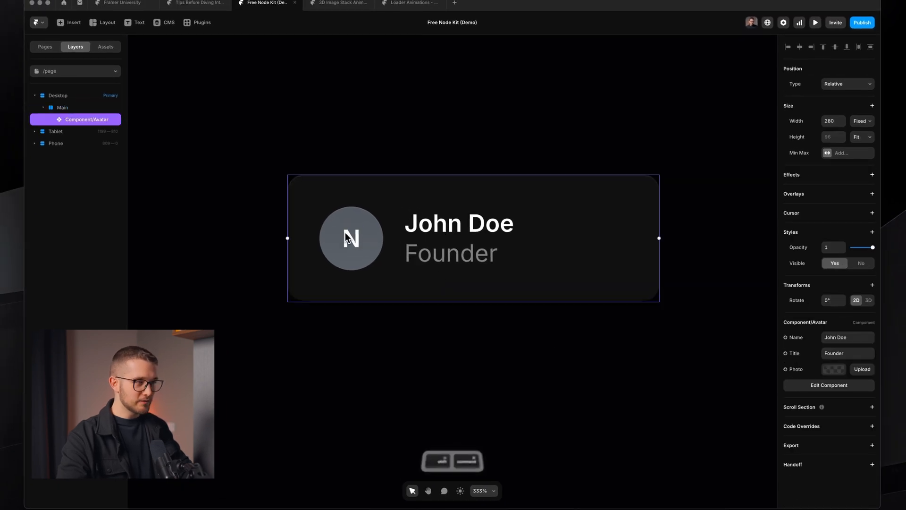
click(351, 237)
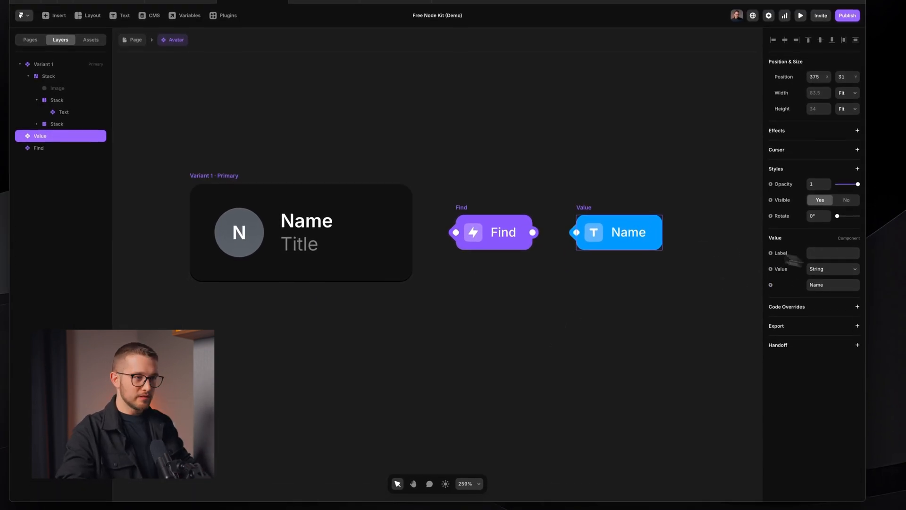
Step: Inspect the Avatar component's name Value node, then select the Variant 1 frame
click(832, 255)
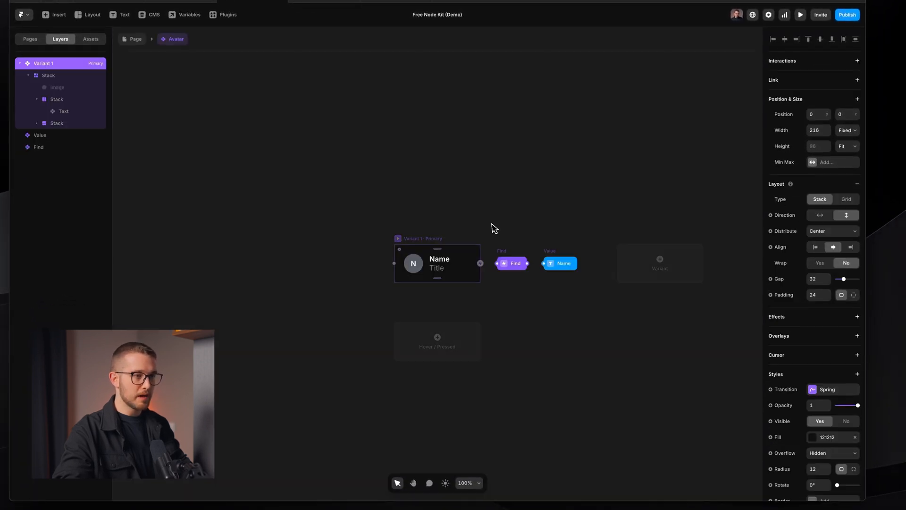
click(39, 135)
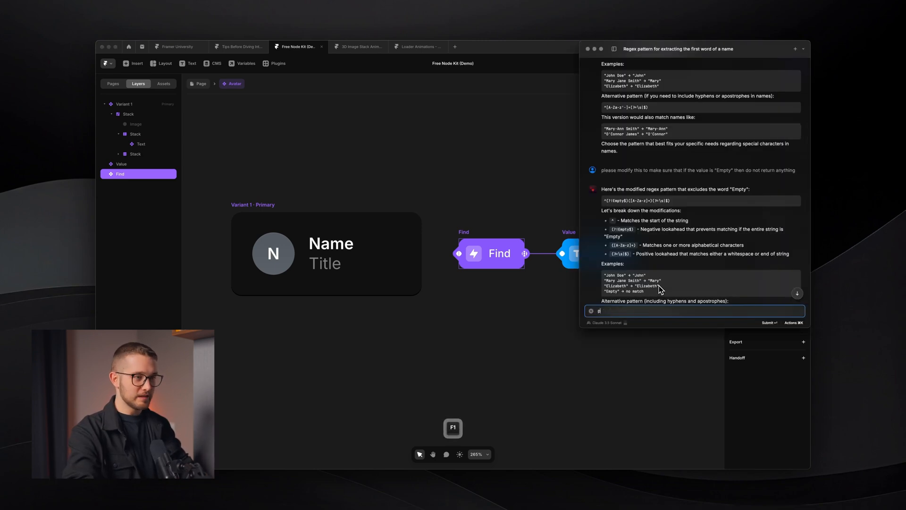
Step: Type a Raycast AI prompt asking for a regex definition that selects initials
text(please write a defianition for r)
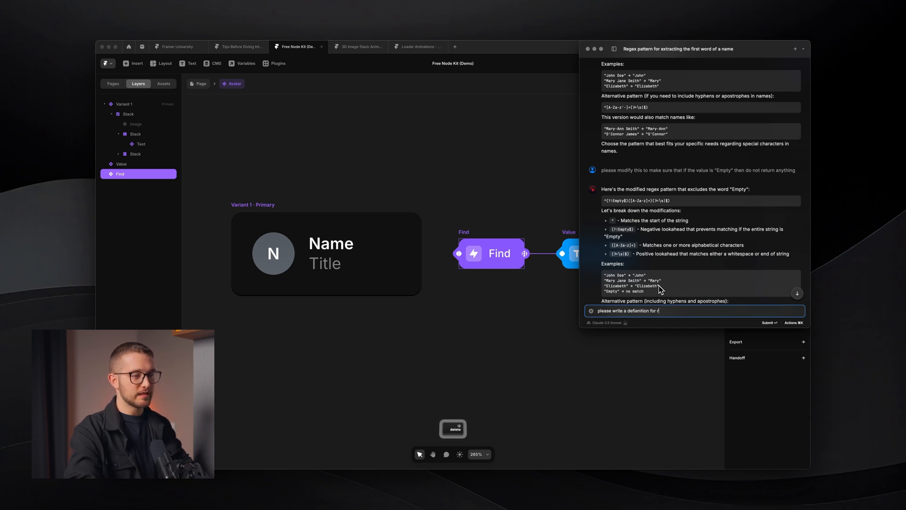
text(select)
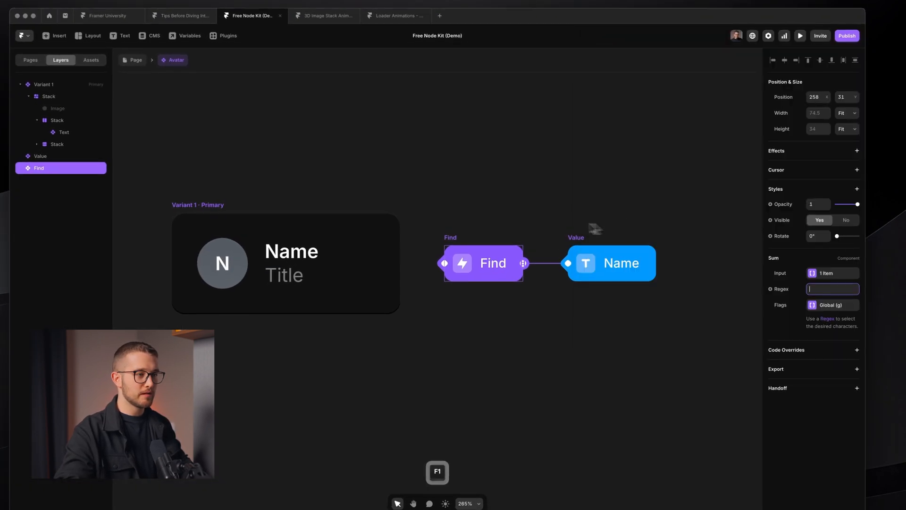
Step: Enter \b[A-Za-z] as the Find node regex so the avatar shows 'JD'
text(\b[A-Za-z])
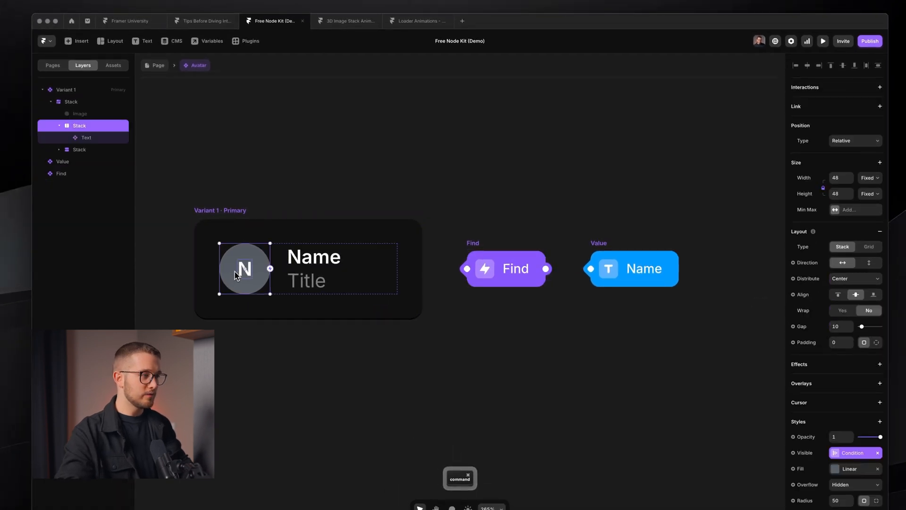
click(86, 137)
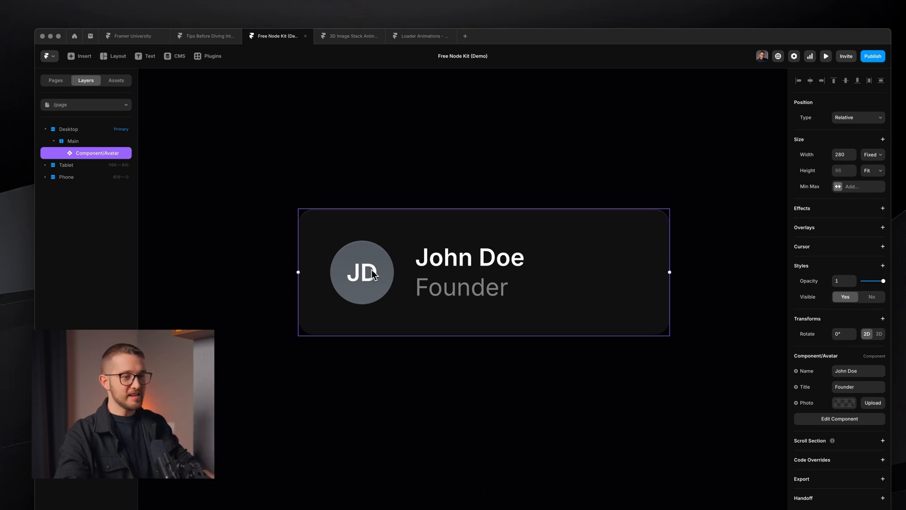
text(Nandi Muzsik)
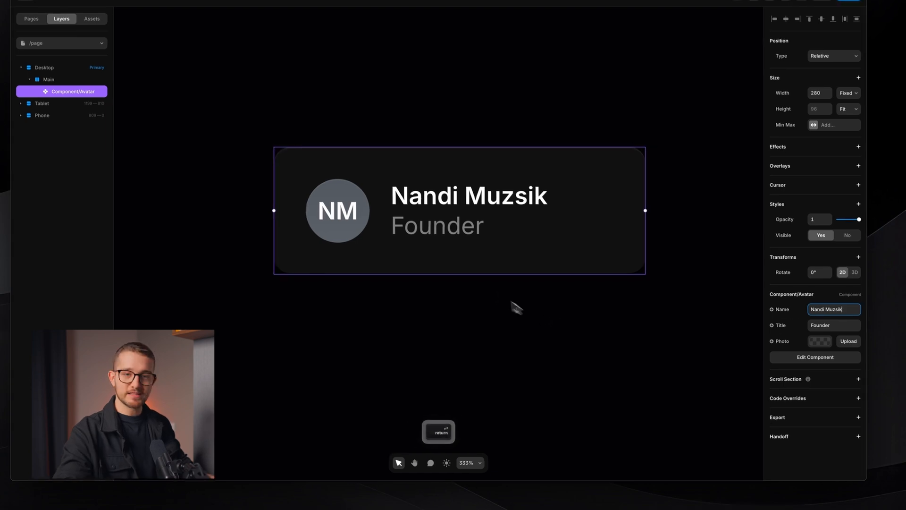
key(cmd+p)
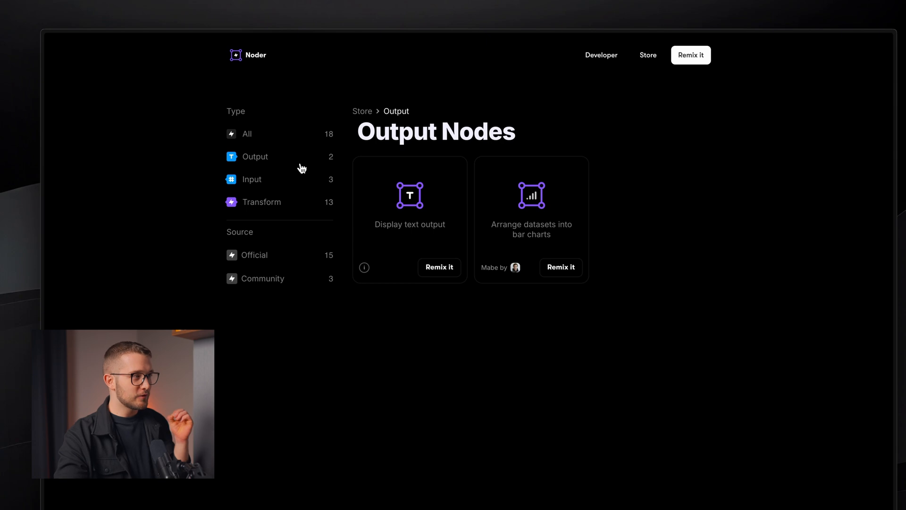
Step: List all 18 nodes in the Noder store and scroll down to the Remix section
click(247, 133)
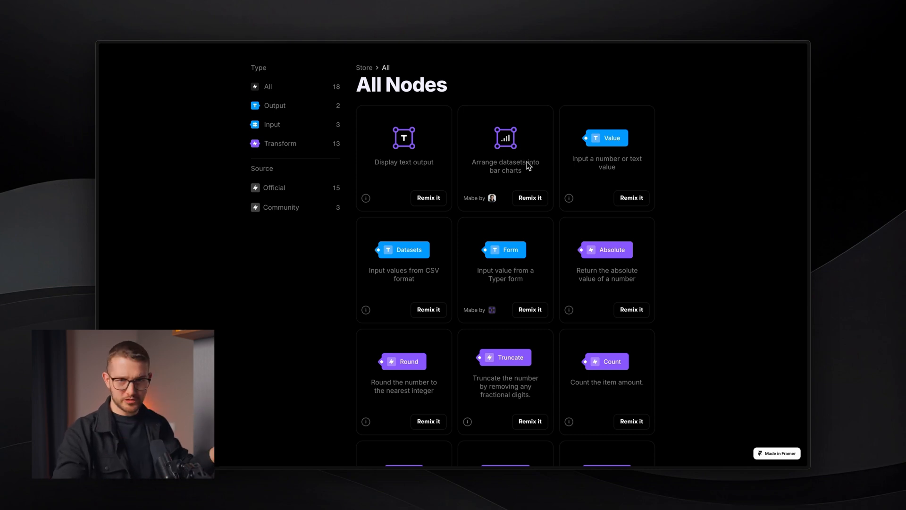
scroll(down, 3)
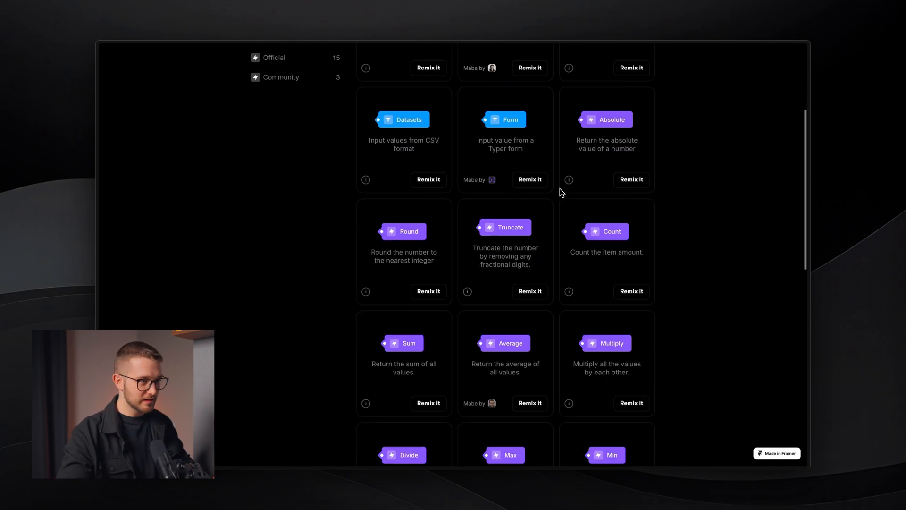
scroll(down, 3)
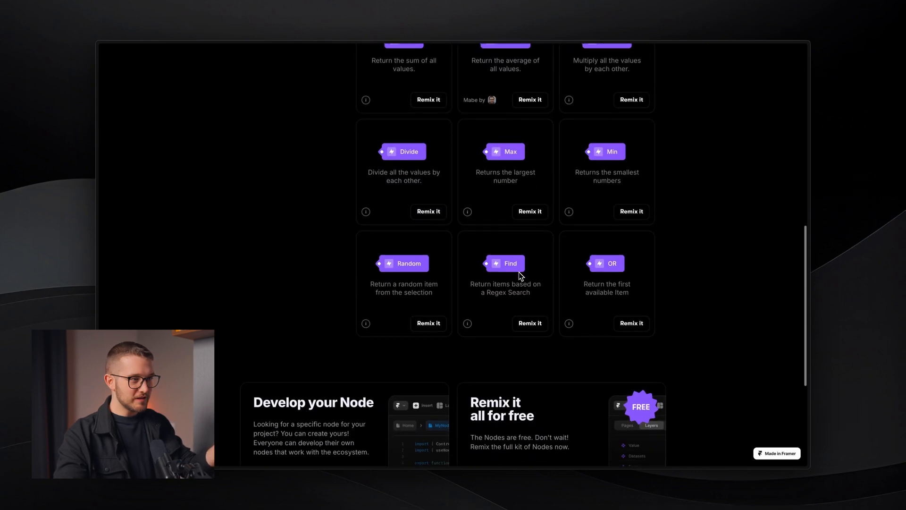
scroll(down, 3)
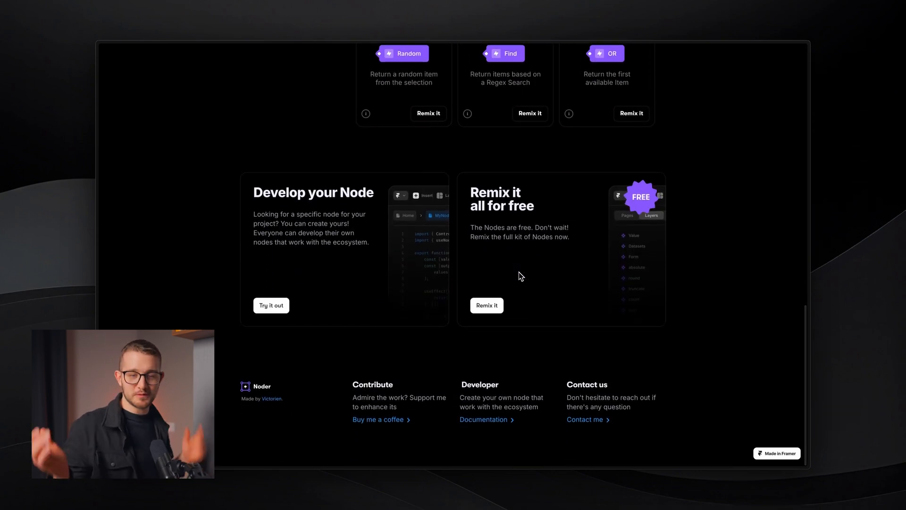